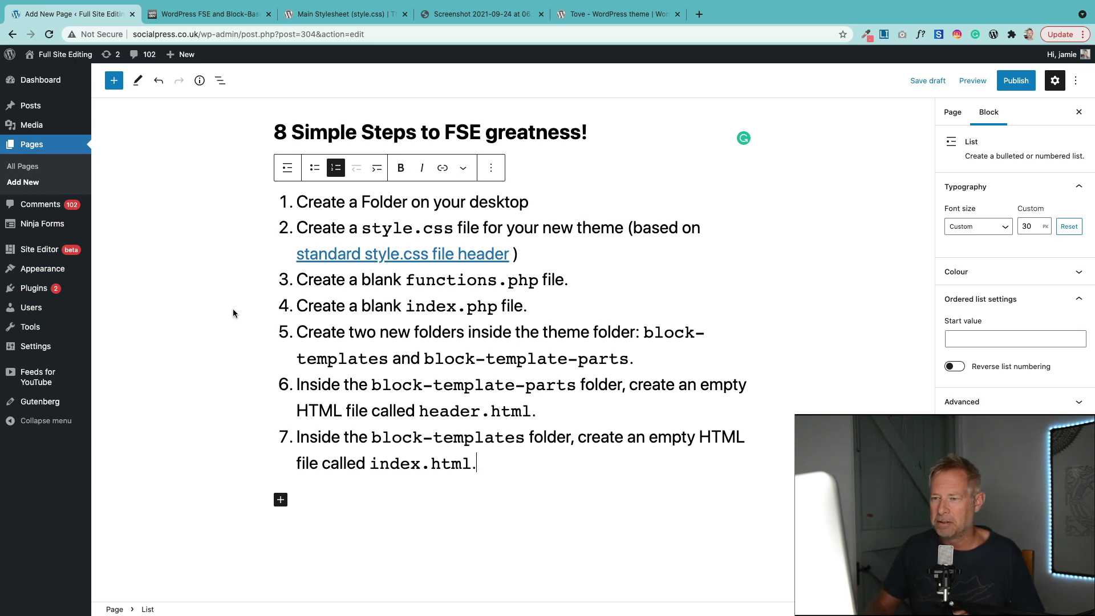
{"action": "mouse_move", "coordinate": [125, 171]}
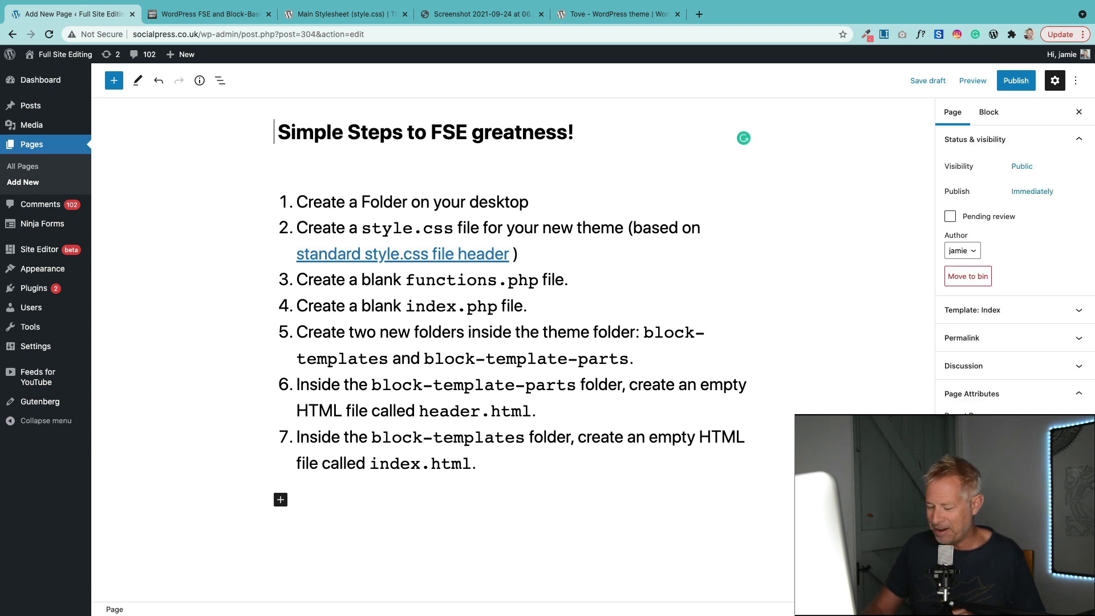
Step: Change the heading count from 8 to 7 simple steps
{"action": "type", "text": "7"}
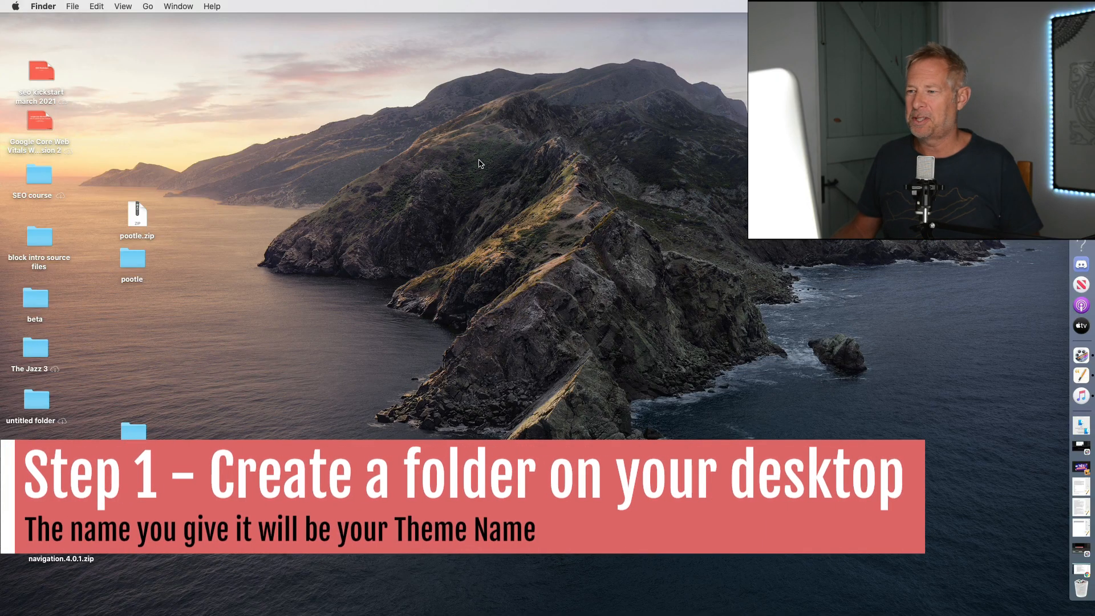
Step: Create a new desktop folder named 'Pootlepress FSE theme'
{"action": "right_click", "coordinate": [481, 164]}
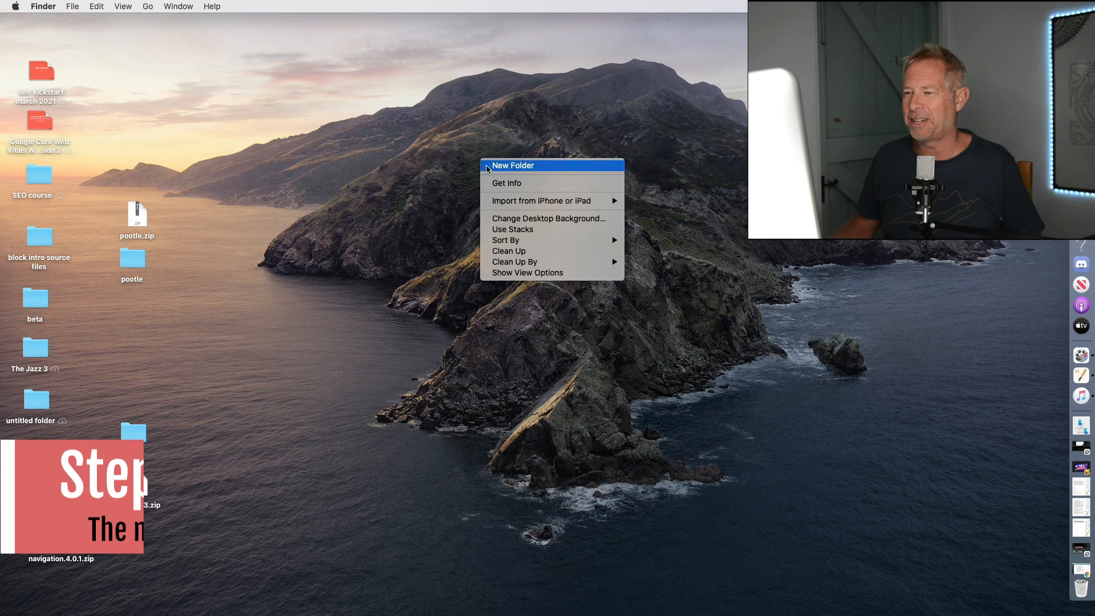
{"action": "left_click", "coordinate": [513, 165]}
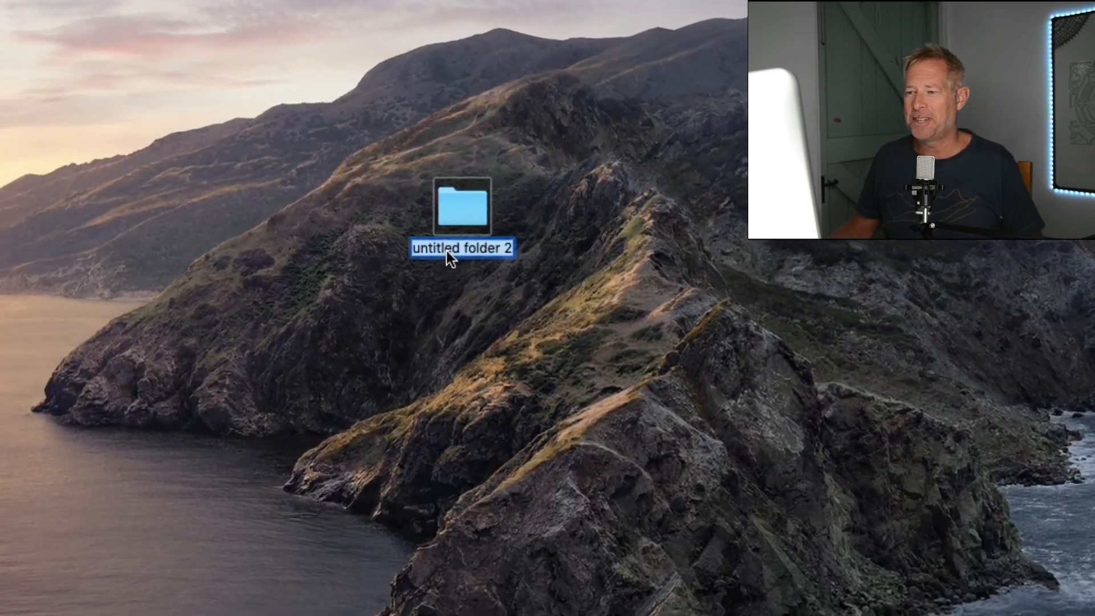
{"action": "type", "text": "Poot"}
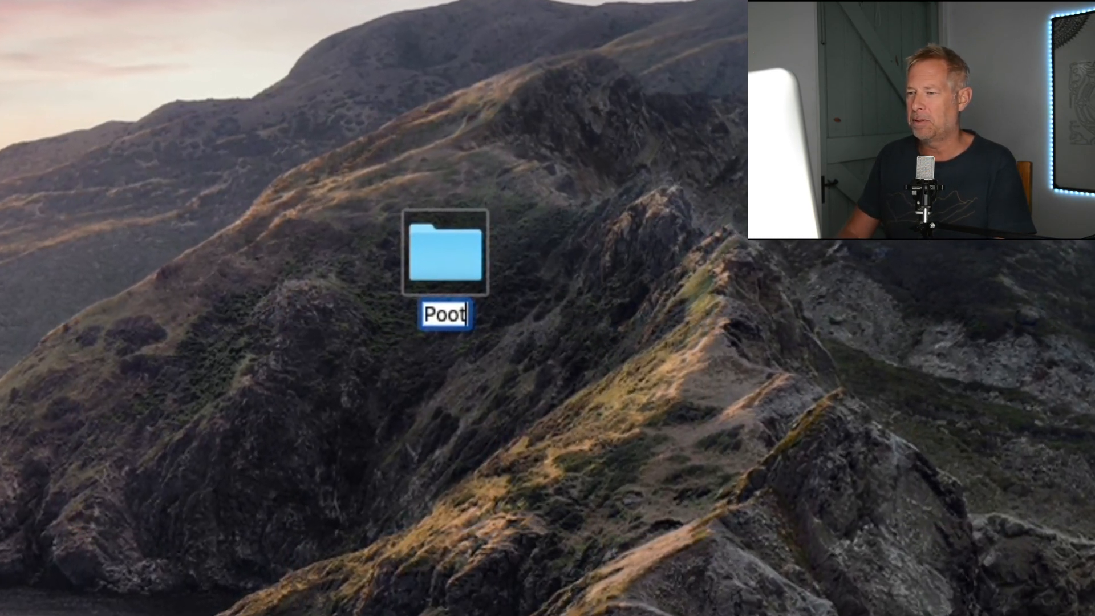
{"action": "type", "text": "lepress FSE"}
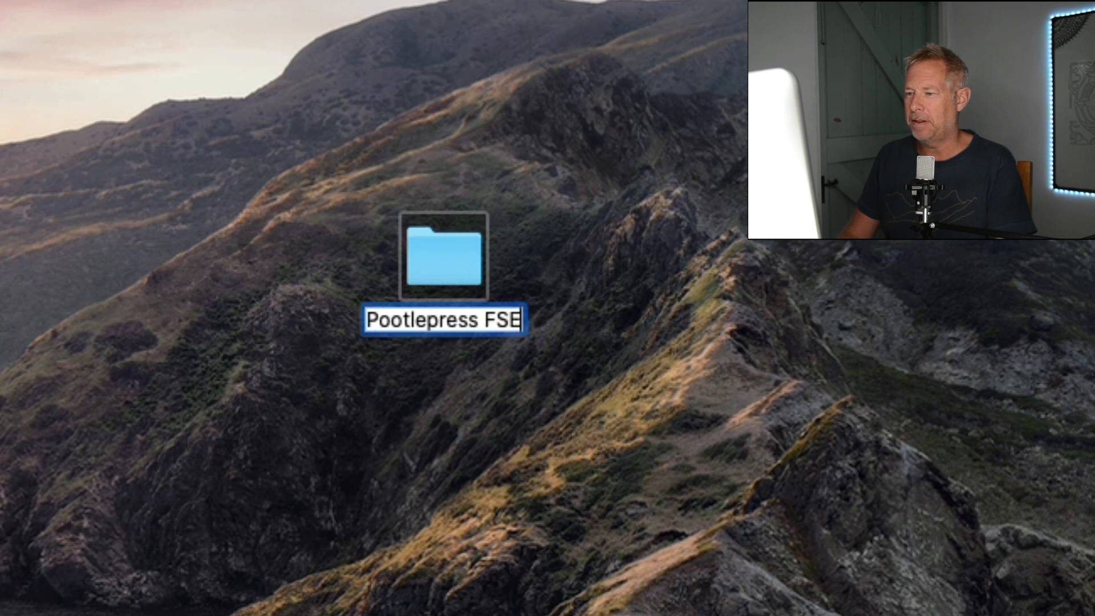
{"action": "type", "text": "theme"}
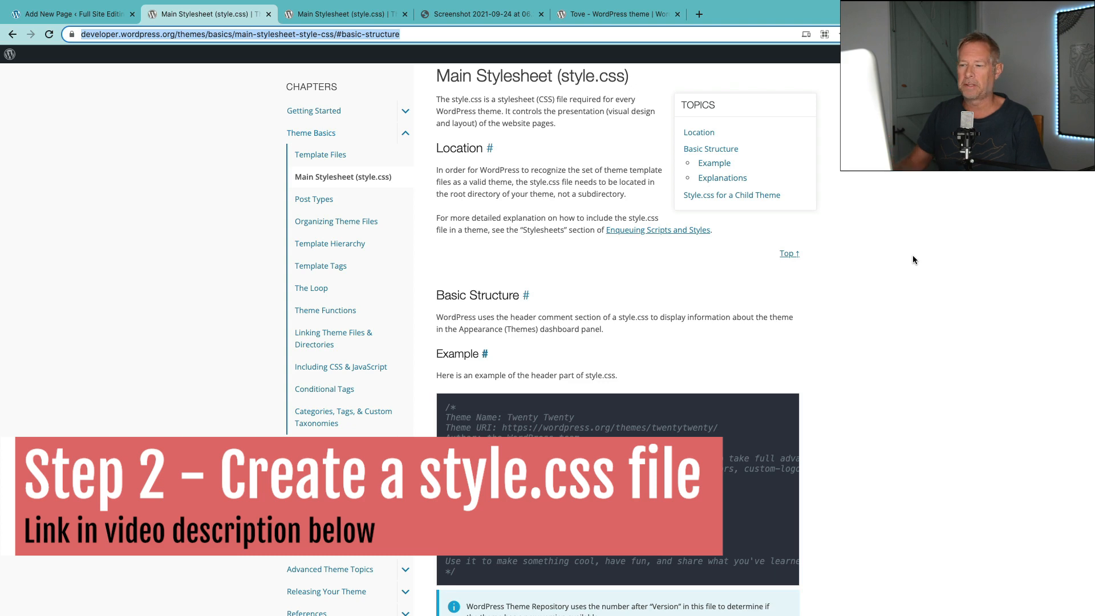
Step: Scroll to the style.css header example on the Main Stylesheet page
{"action": "scroll", "scroll_direction": "down", "scroll_amount": 3}
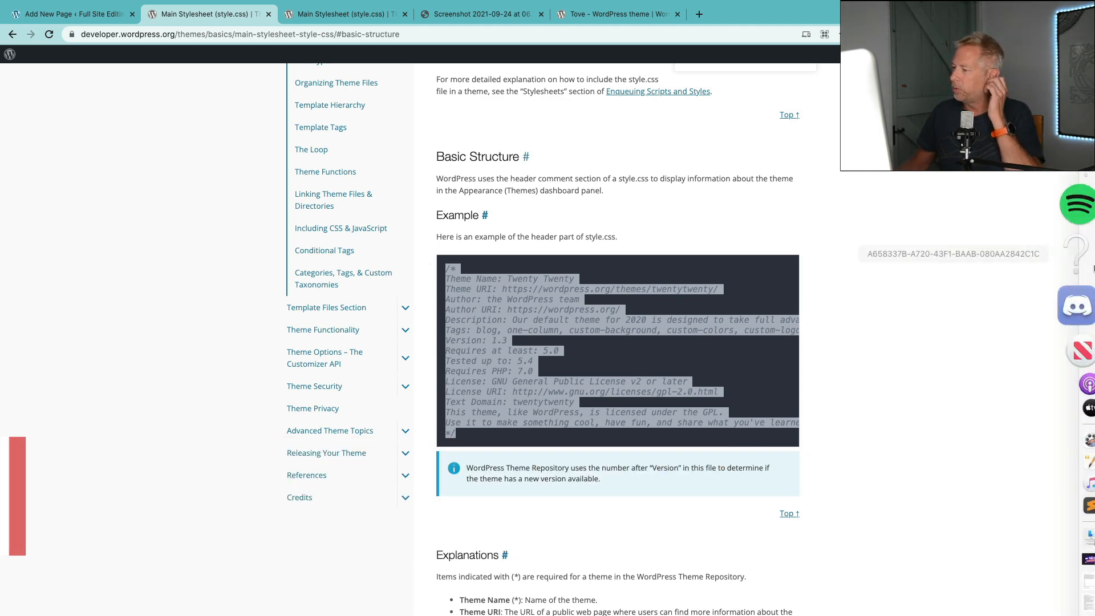
{"action": "mouse_move", "coordinate": [1053, 446]}
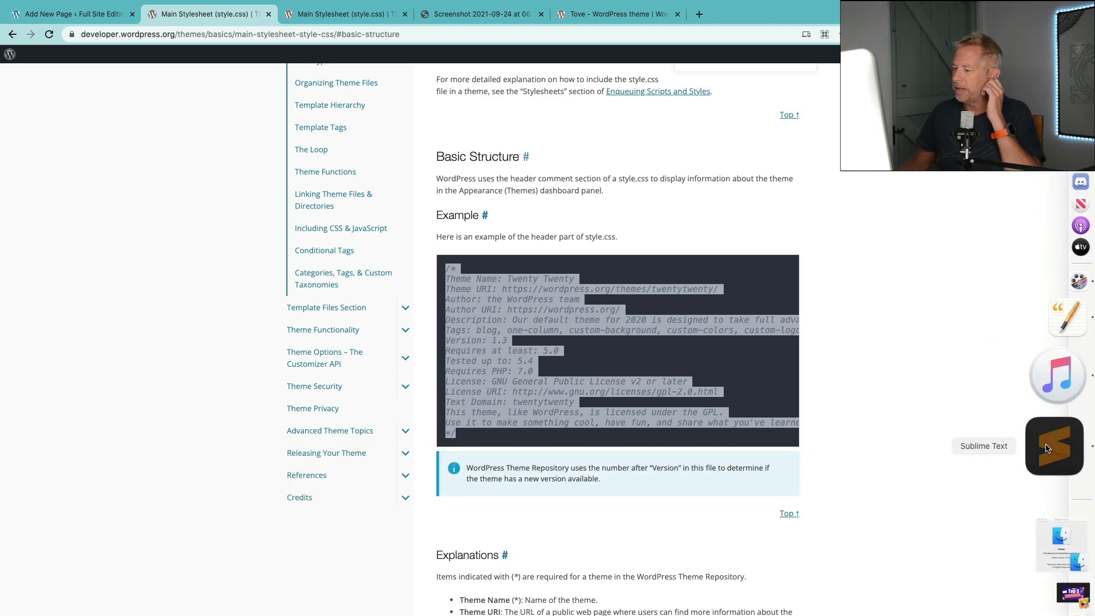
Step: Paste the header into Sublime Text and set Theme Name to 'Pootlepress FSE theme'
{"action": "left_click", "coordinate": [1054, 446]}
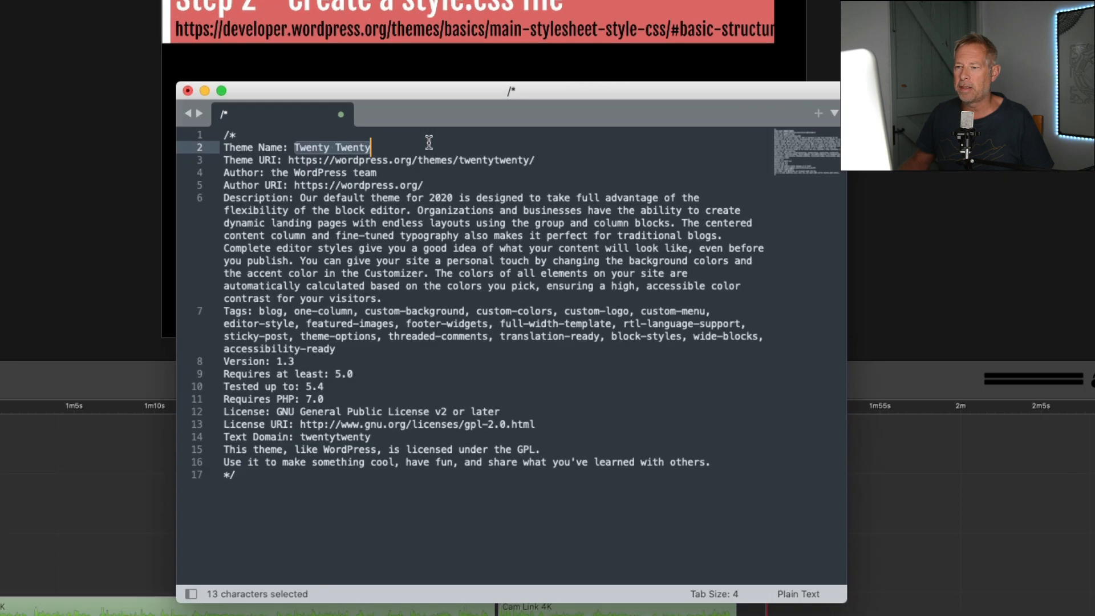
{"action": "type", "text": "P"}
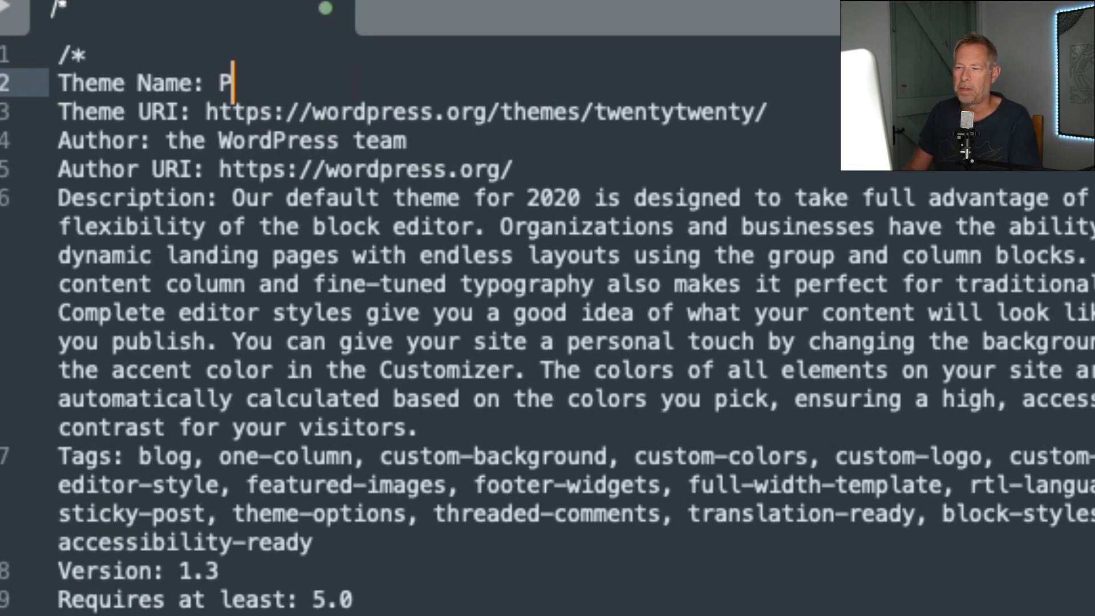
{"action": "type", "text": "ootlepress FS"}
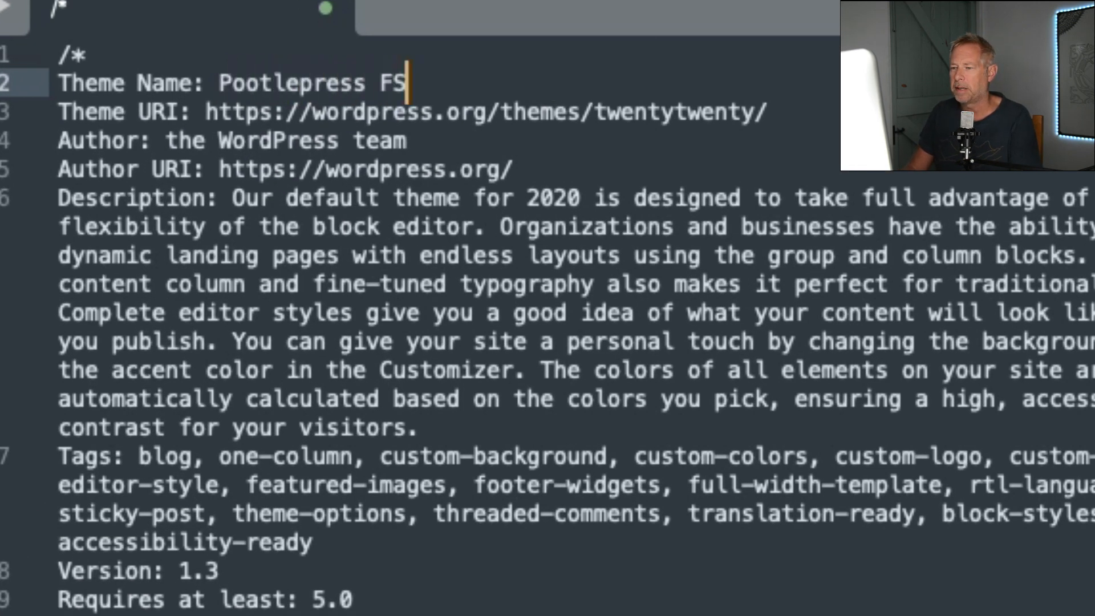
{"action": "type", "text": "E theme"}
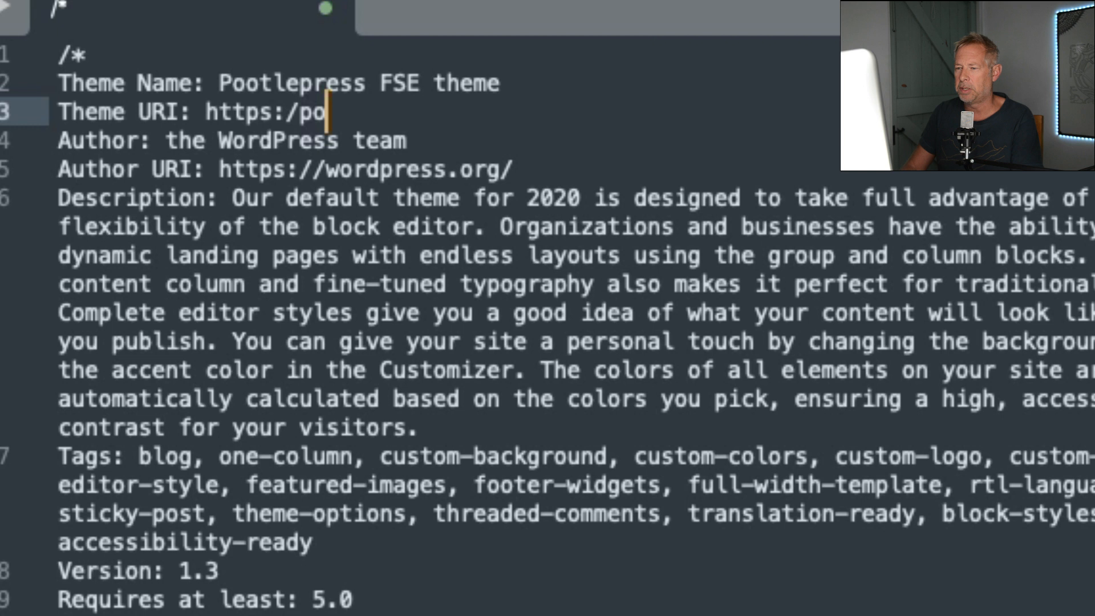
Step: Set Theme URI to pootlepress.com, Author to jamie and the Author URI
{"action": "type", "text": "otlerpess.com"}
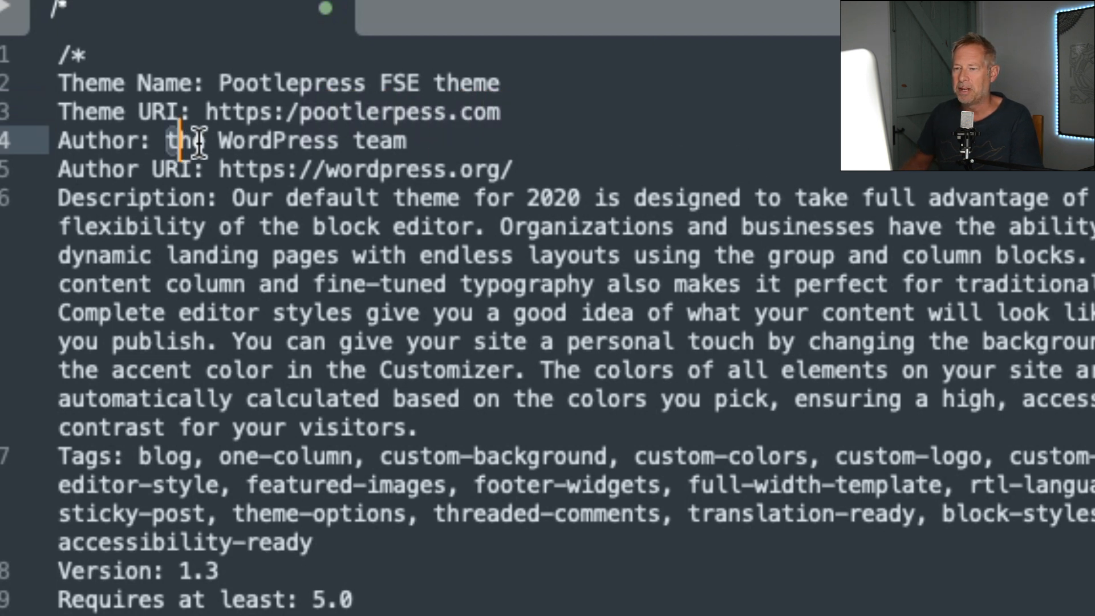
{"action": "type", "text": "jamie"}
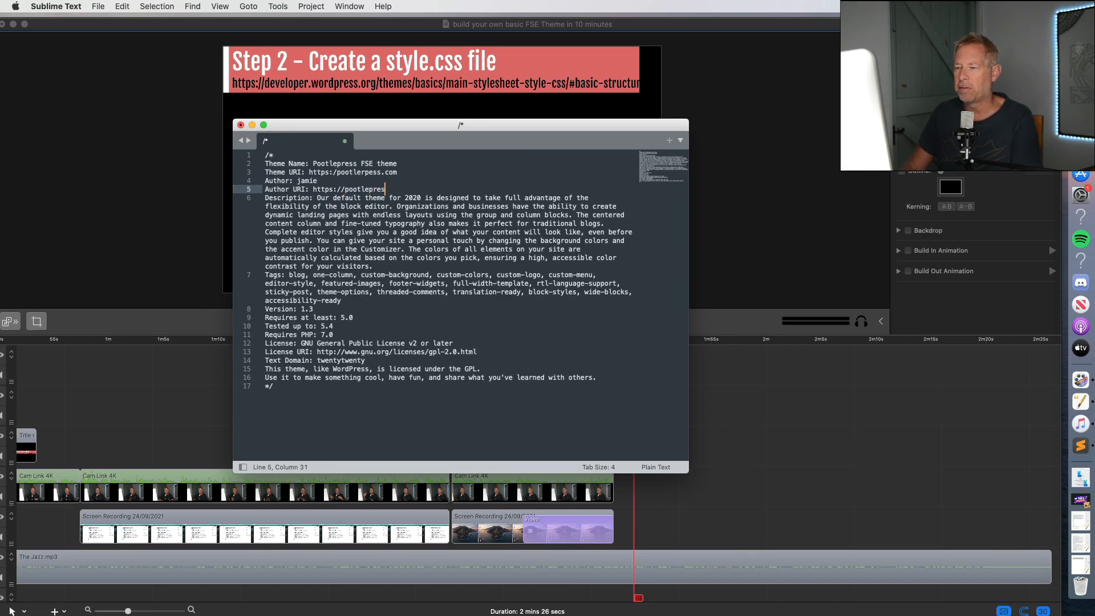
{"action": "type", "text": "s.com"}
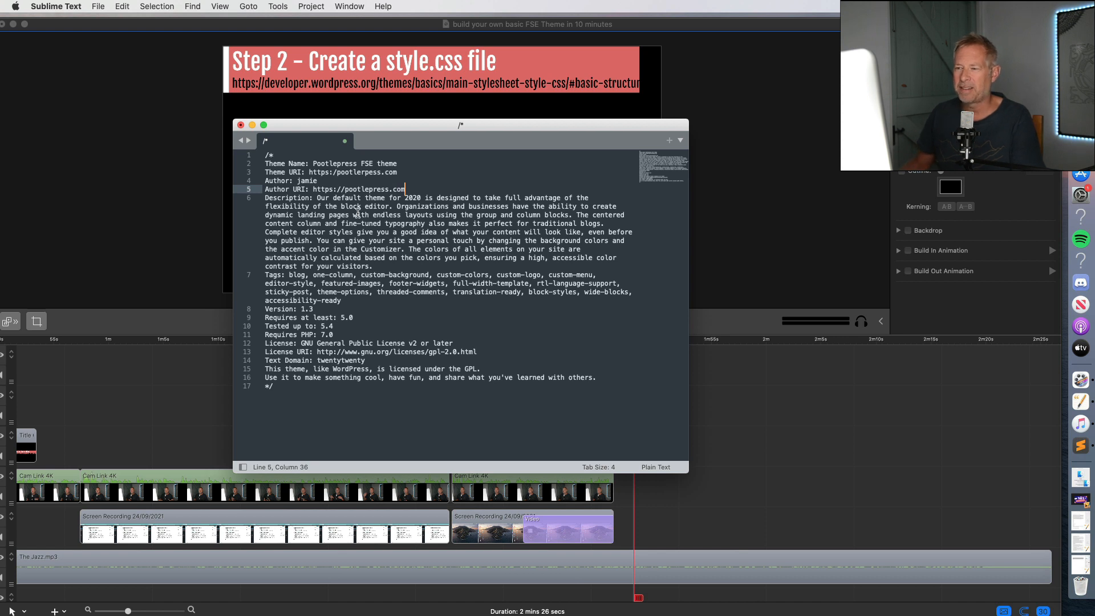
Step: Save the theme header as style.css in the theme folder
{"action": "left_click", "coordinate": [97, 7]}
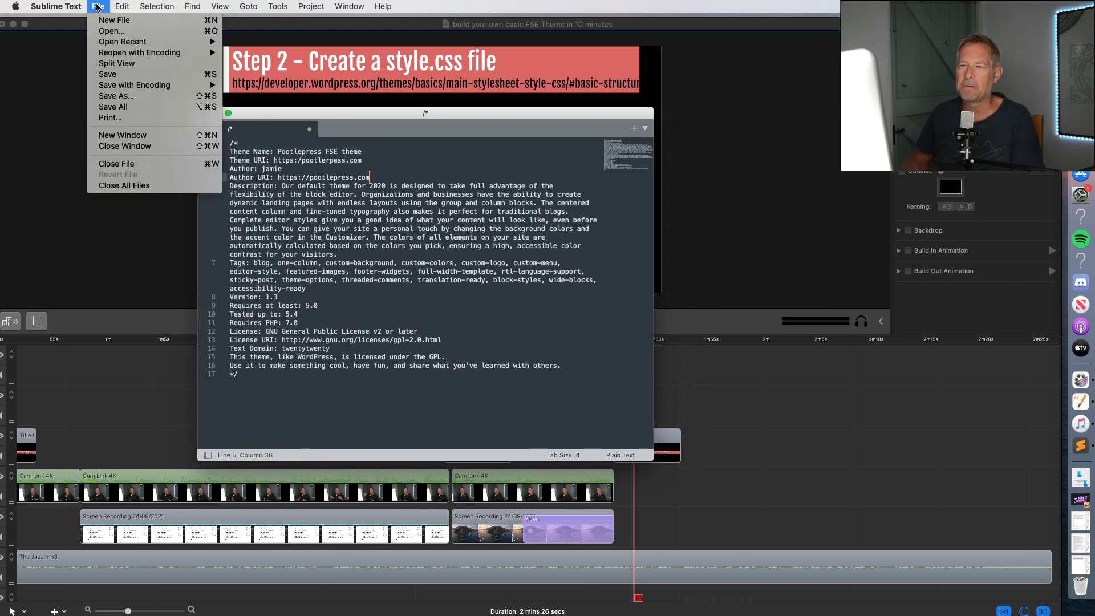
{"action": "mouse_move", "coordinate": [116, 96]}
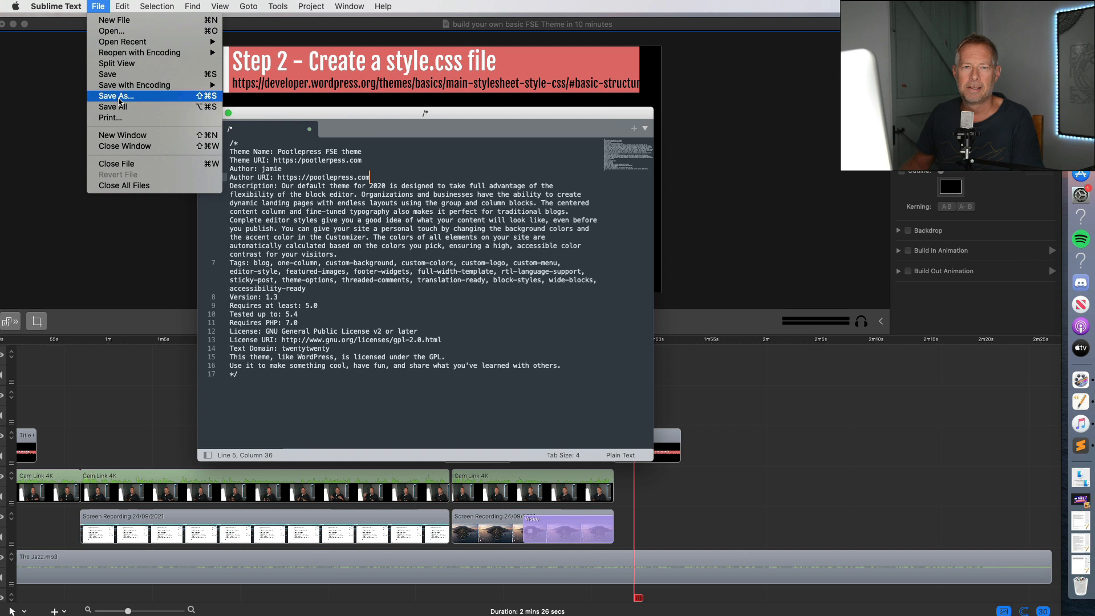
{"action": "left_click", "coordinate": [115, 96]}
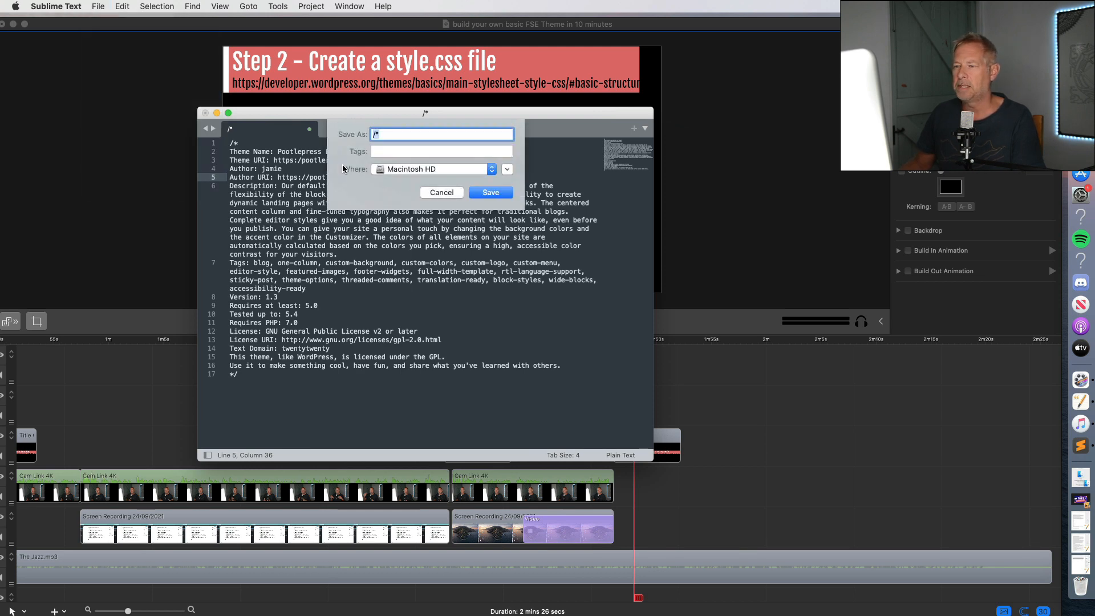
{"action": "type", "text": "st"}
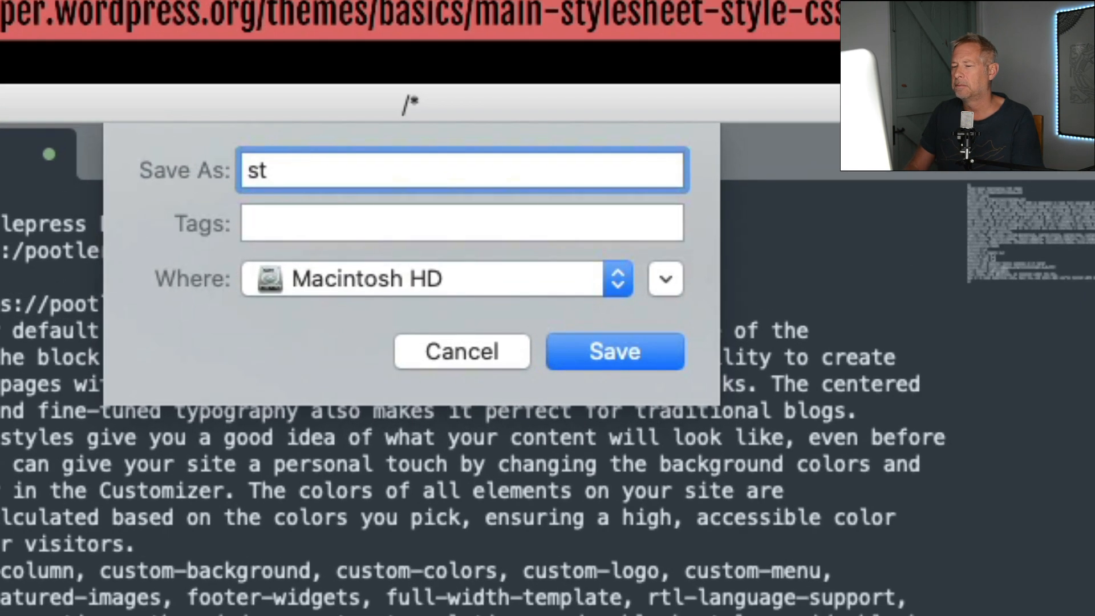
{"action": "type", "text": "yle.cs"}
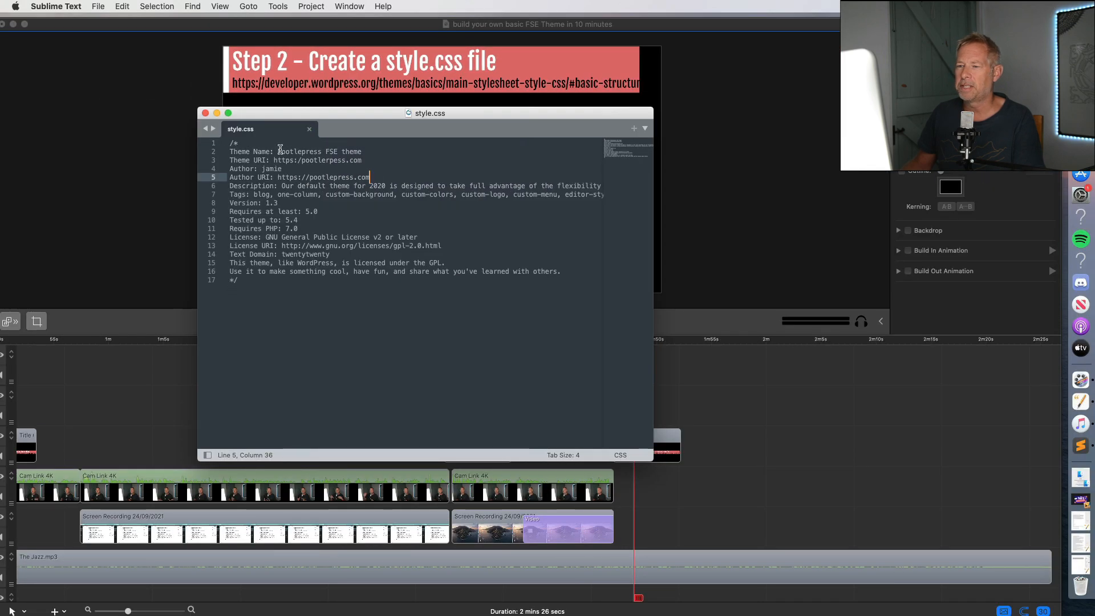
{"action": "mouse_move", "coordinate": [40, 32]}
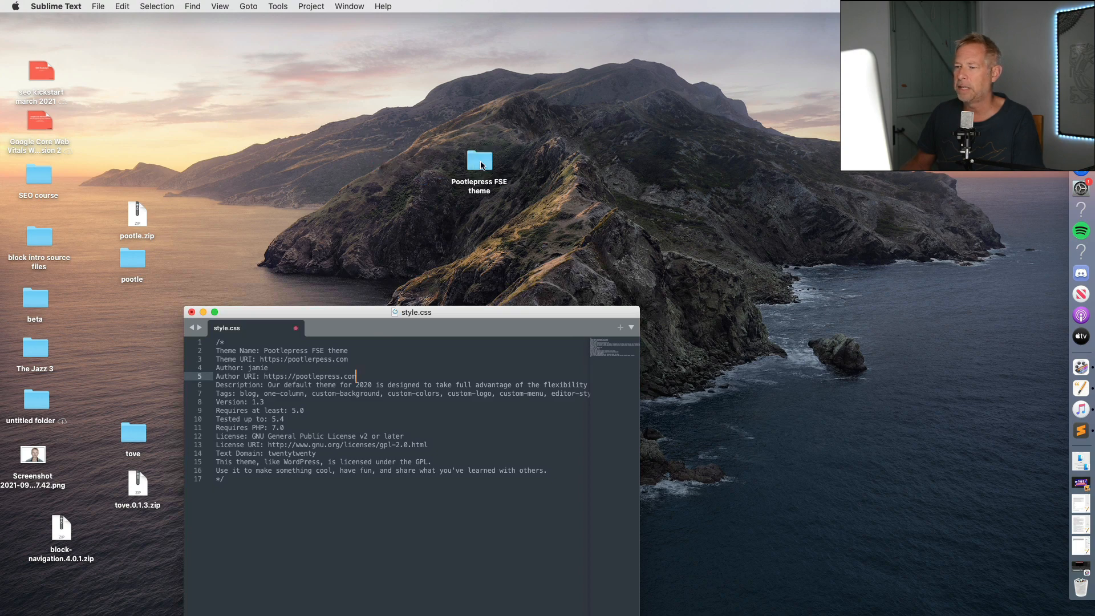
Step: Open the Pootlepress FSE theme folder showing style.css inside
{"action": "double_click", "coordinate": [478, 161]}
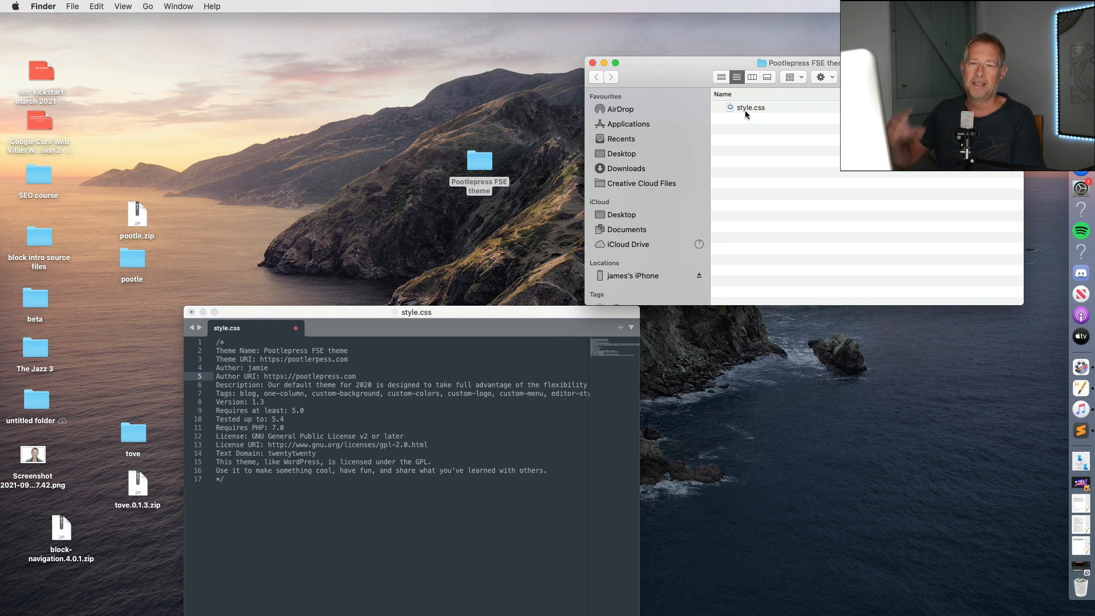
{"action": "left_click", "coordinate": [98, 7]}
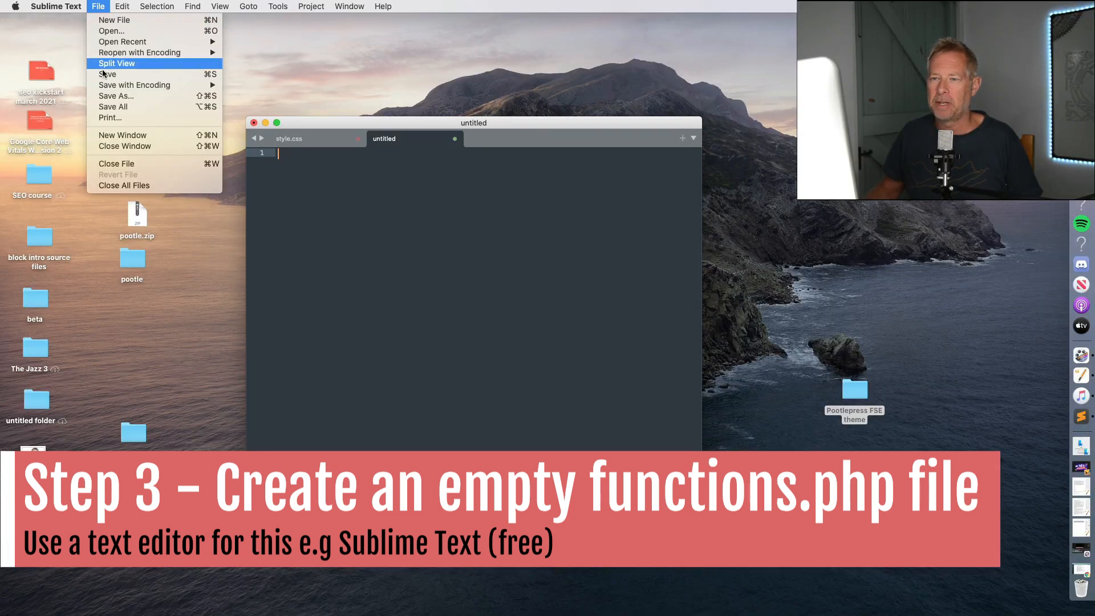
Step: Save the empty file as functions.php in the theme folder
{"action": "left_click", "coordinate": [117, 96]}
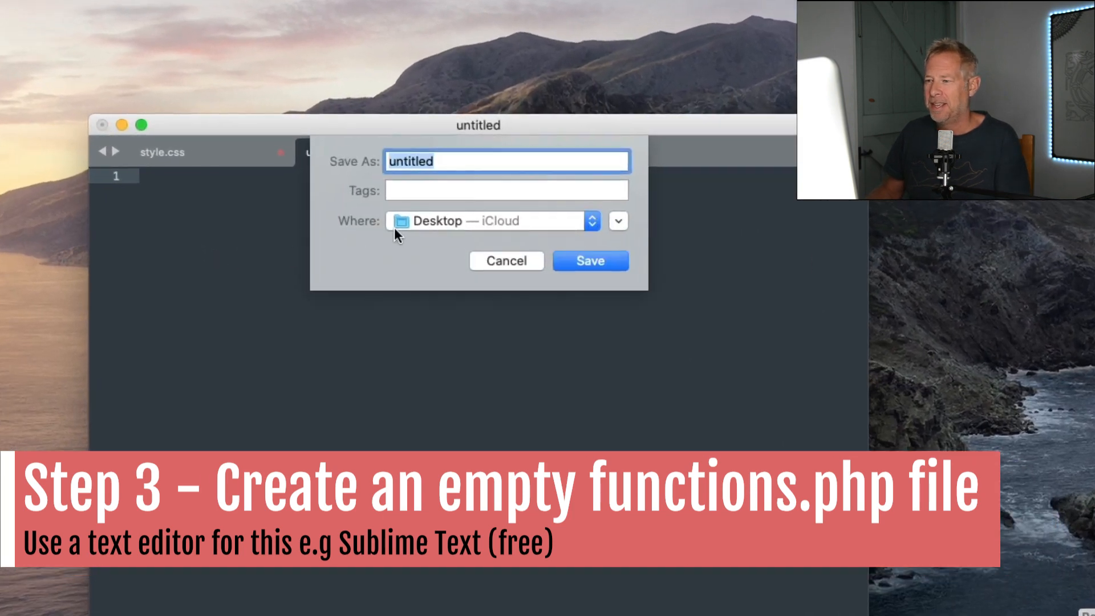
{"action": "type", "text": "functio"}
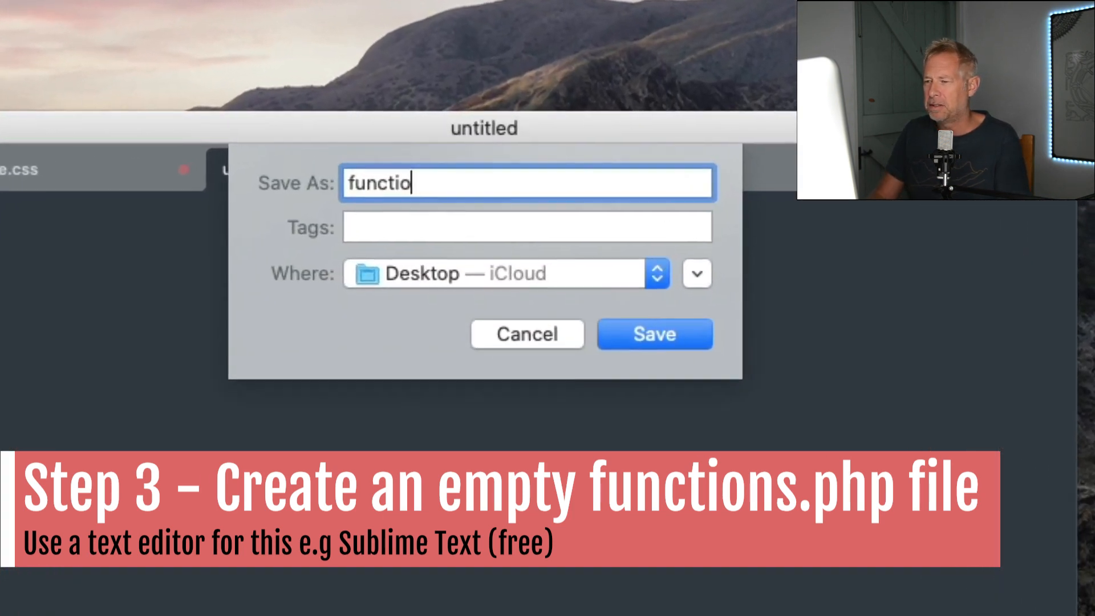
{"action": "type", "text": "ns.pho"}
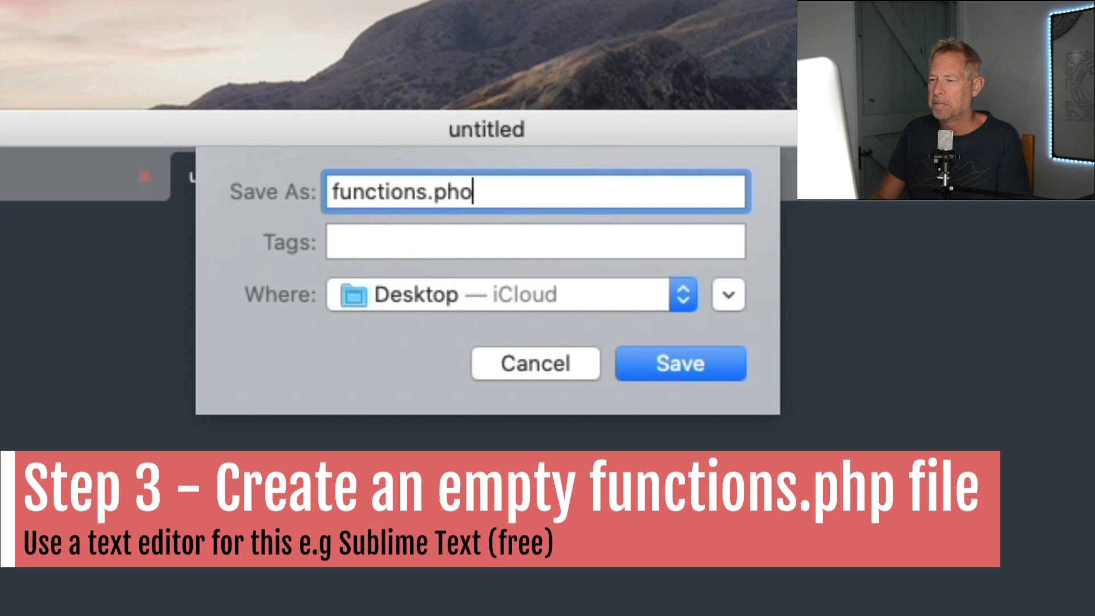
{"action": "type", "text": "p"}
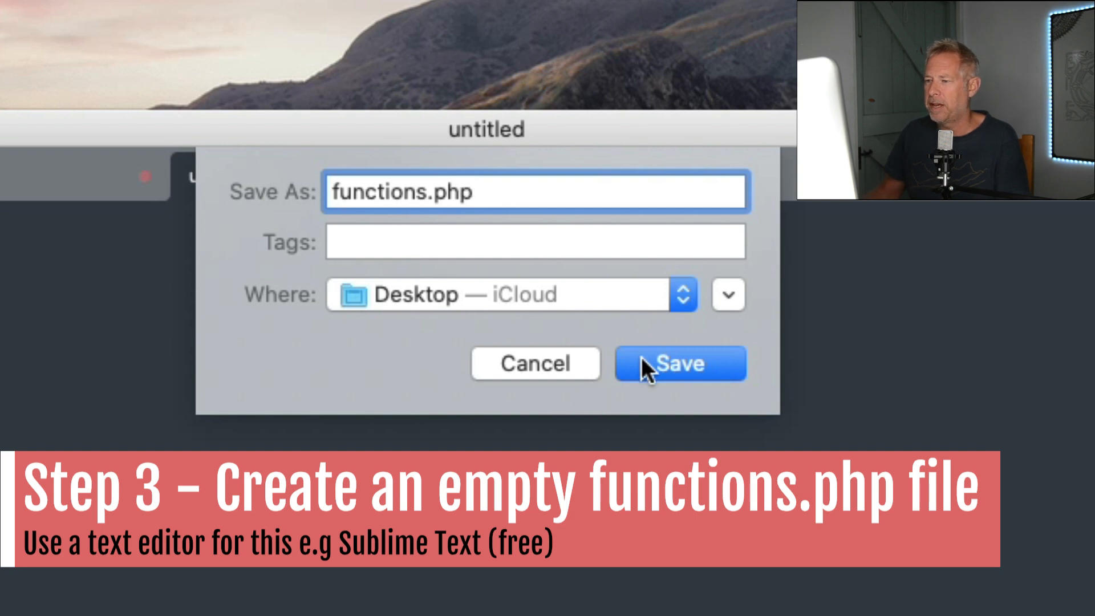
{"action": "left_click", "coordinate": [679, 362]}
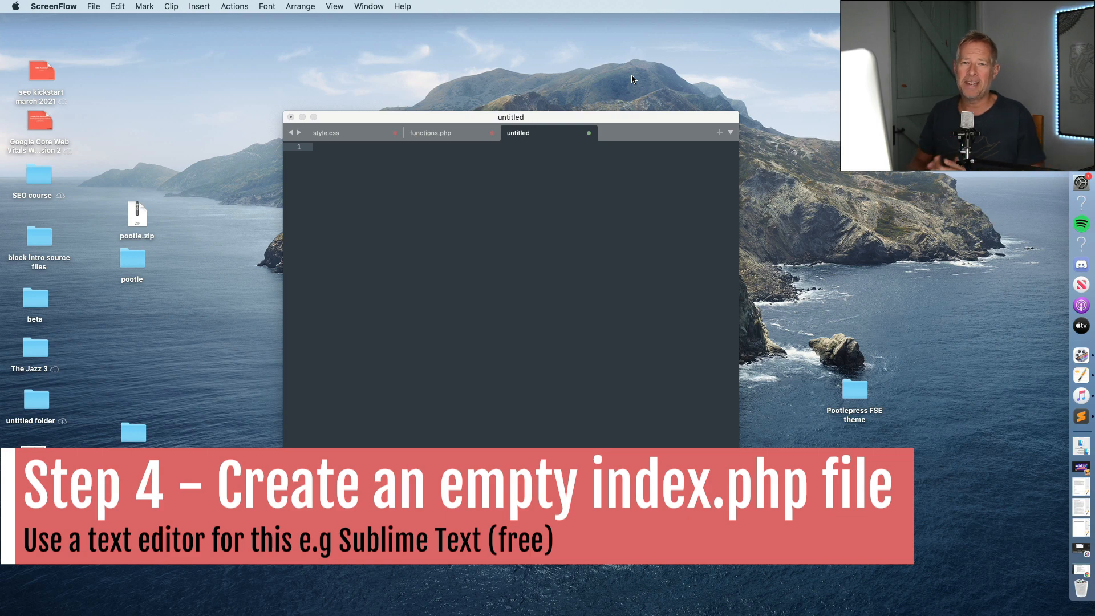
{"action": "mouse_move", "coordinate": [314, 117]}
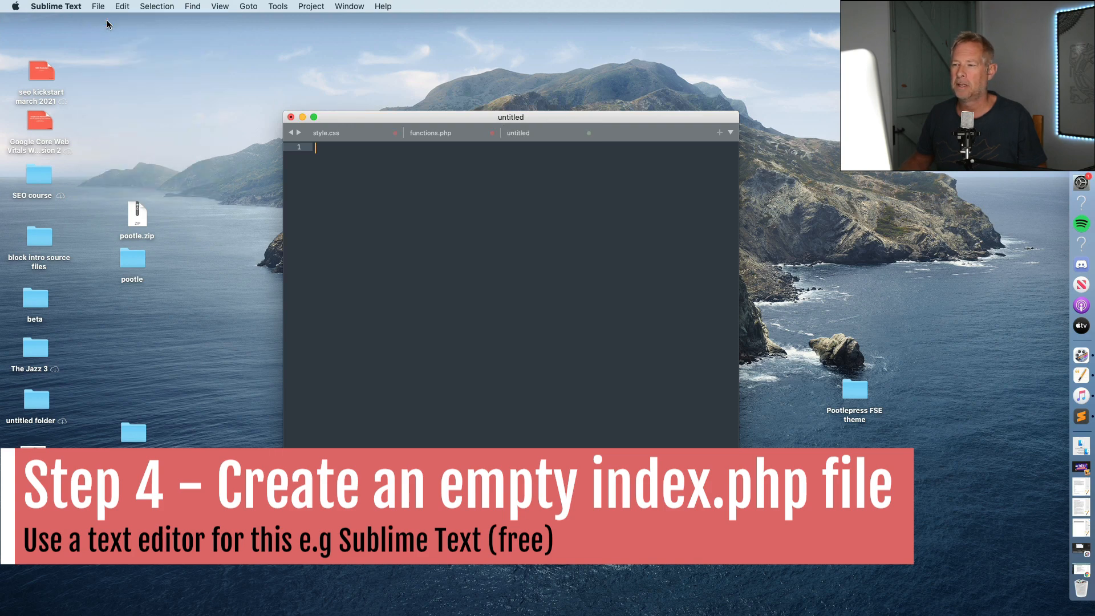
Step: Save another empty file as index.php in the theme folder
{"action": "left_click", "coordinate": [98, 7]}
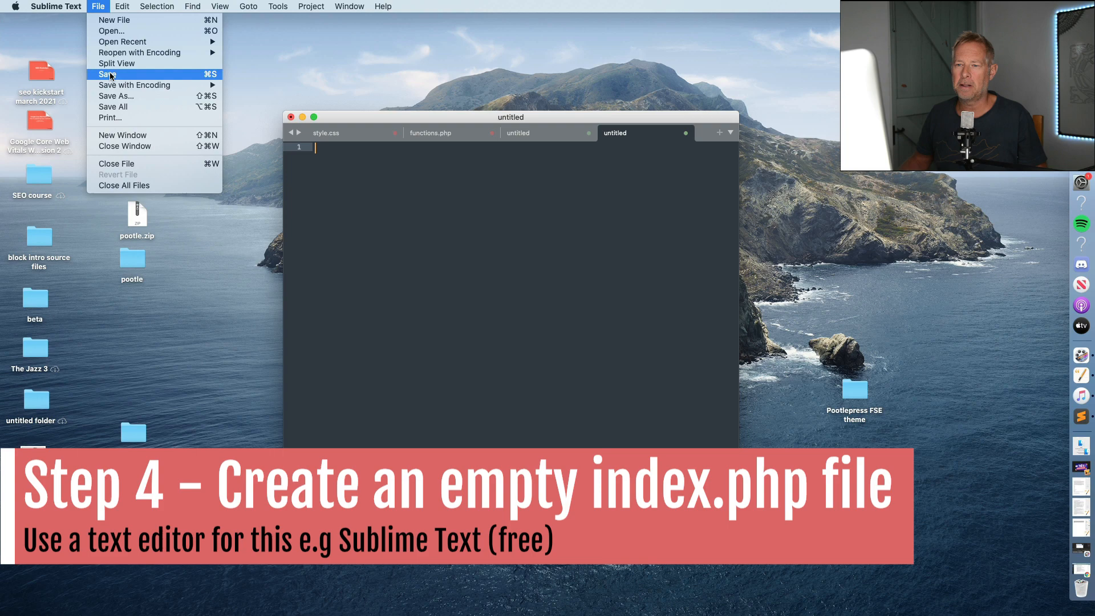
{"action": "left_click", "coordinate": [105, 74]}
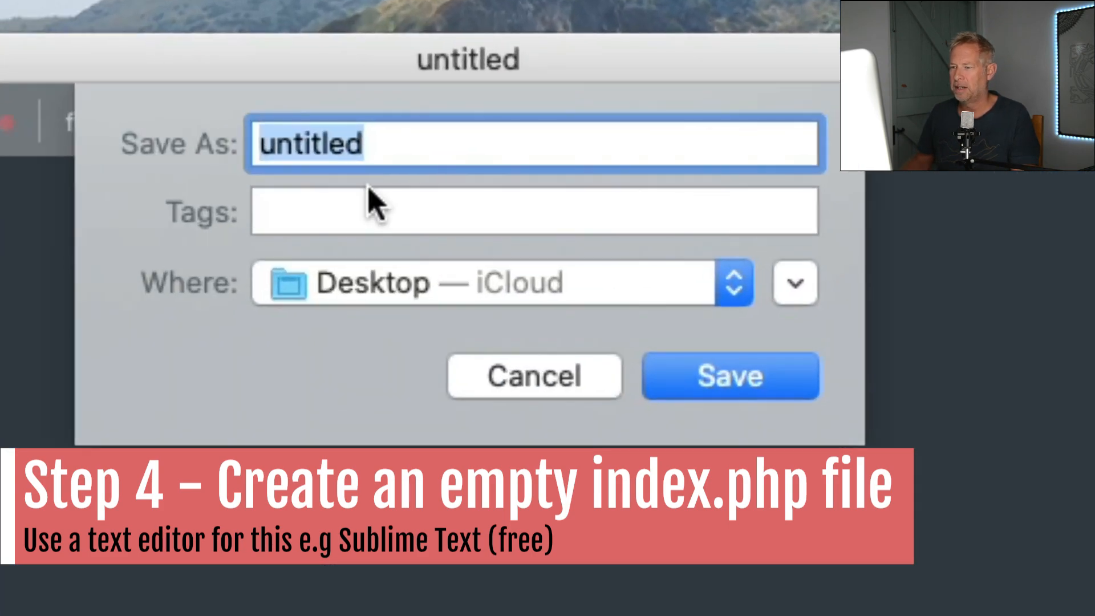
{"action": "type", "text": "index."}
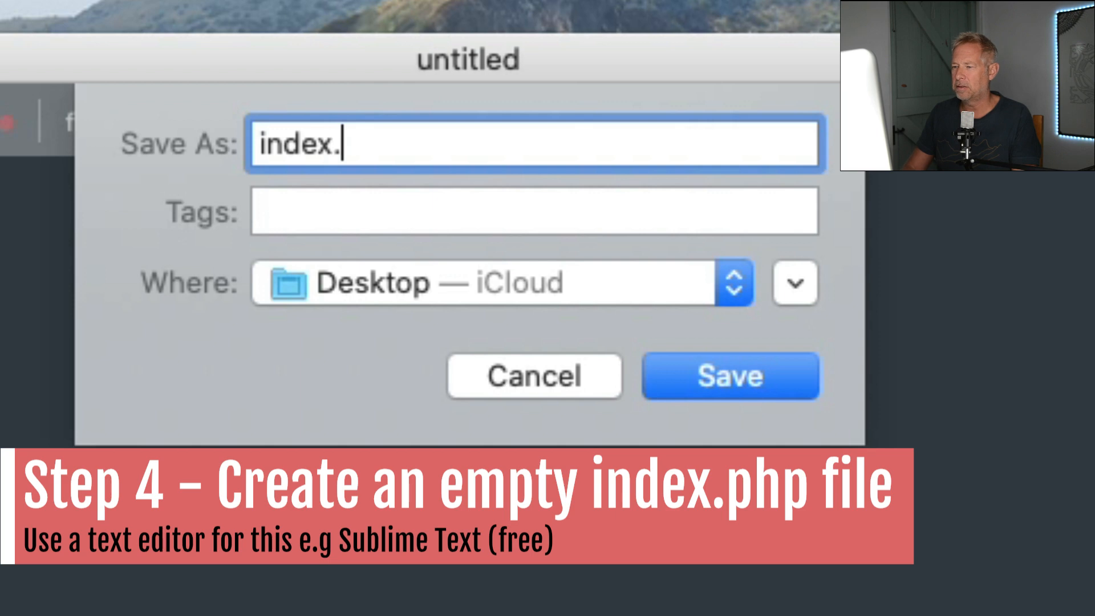
{"action": "left_click", "coordinate": [729, 375]}
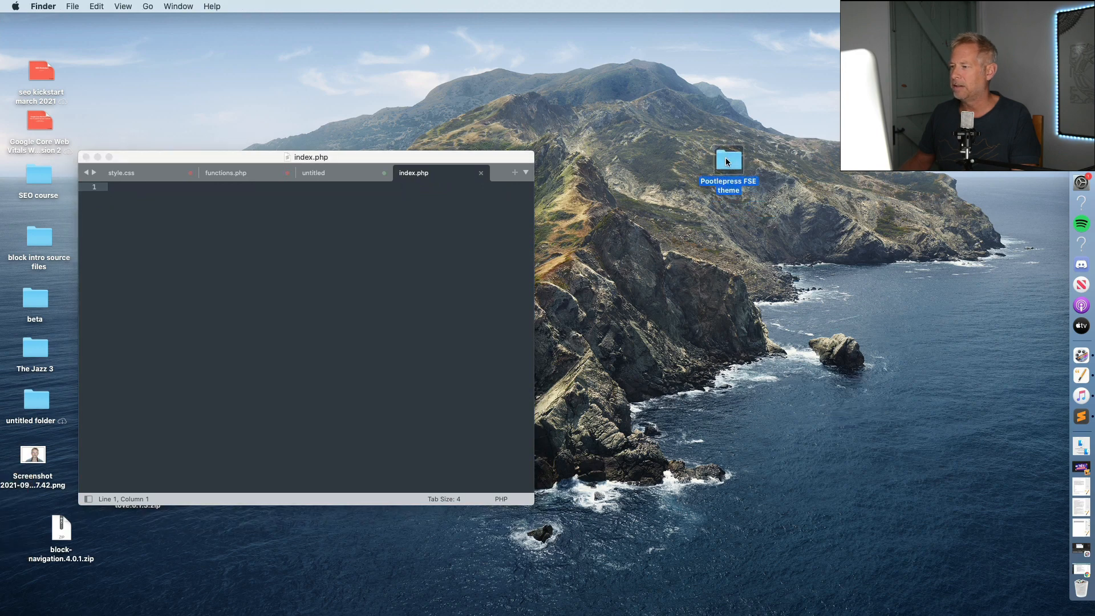
Step: Open the Pootlepress FSE theme folder listing its three files
{"action": "double_click", "coordinate": [728, 160]}
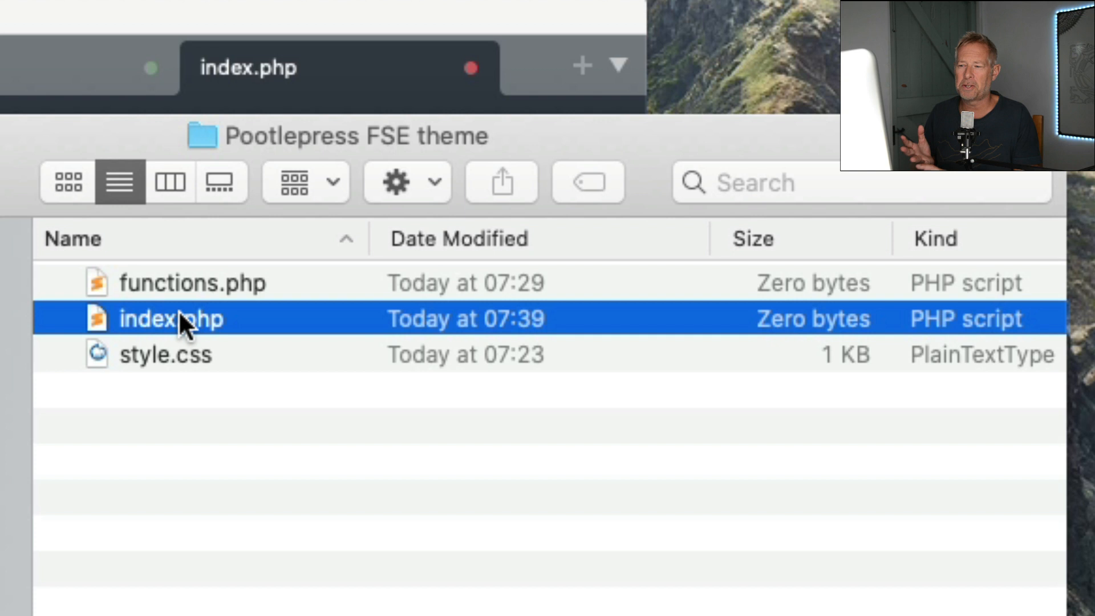
{"action": "mouse_move", "coordinate": [447, 537]}
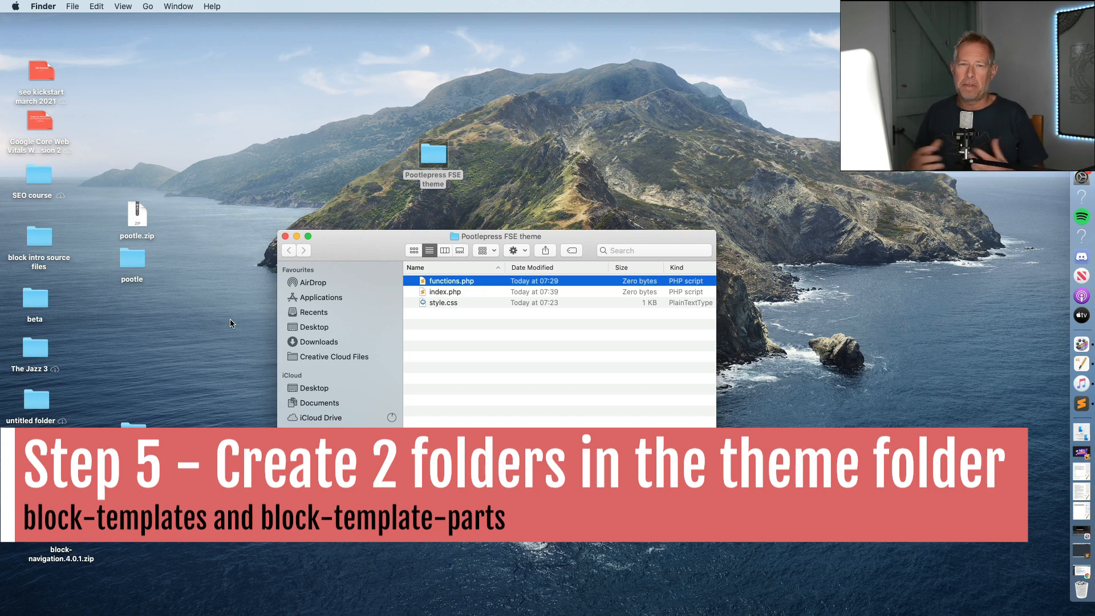
Step: Create a block-templates folder inside the theme folder
{"action": "left_click", "coordinate": [433, 382]}
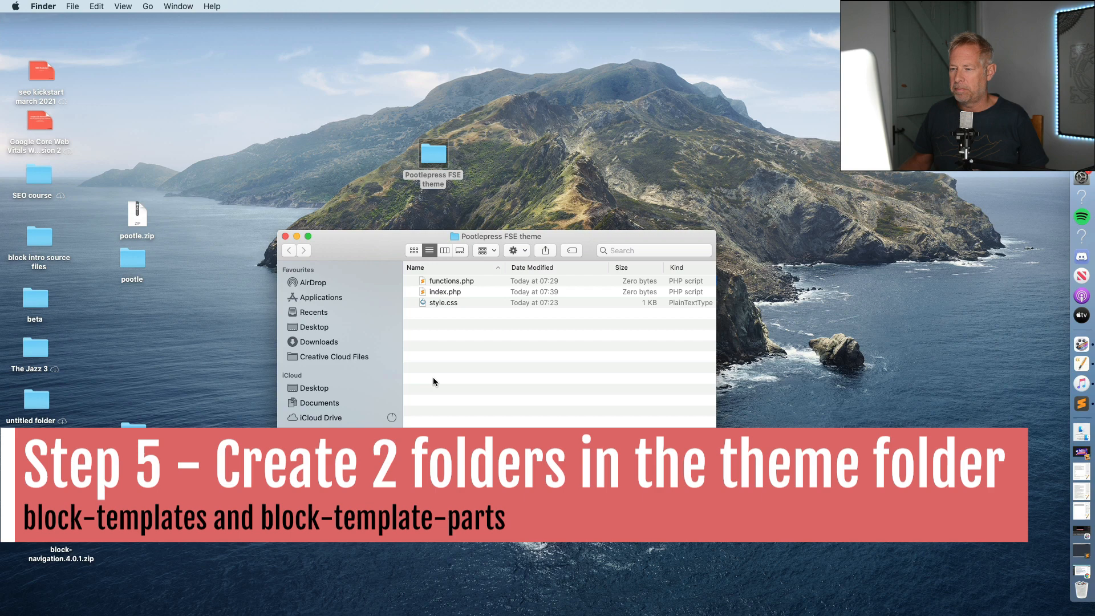
{"action": "mouse_move", "coordinate": [317, 250]}
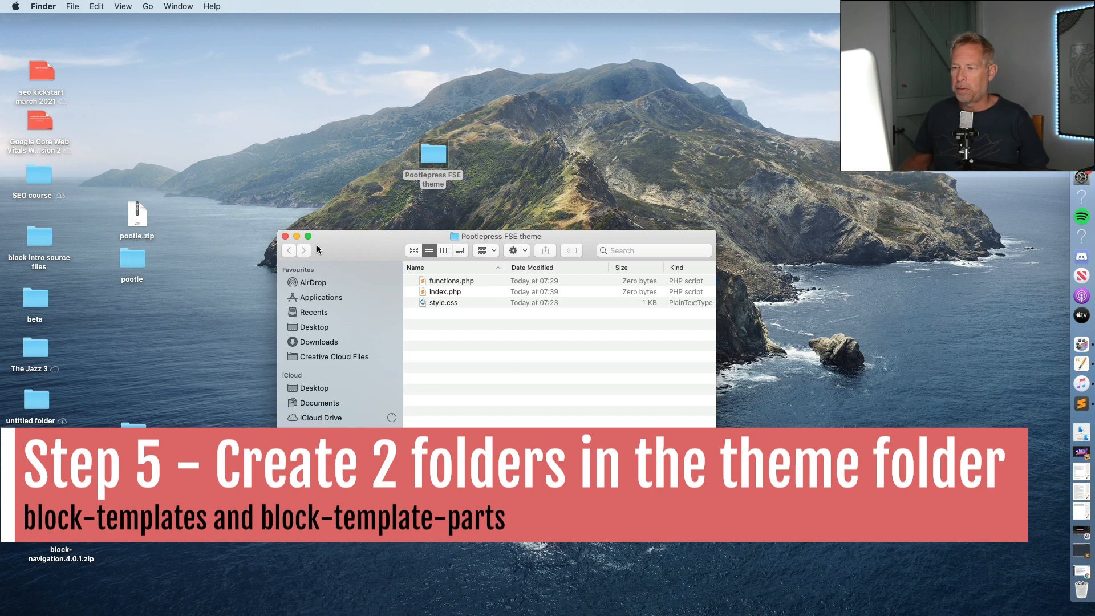
{"action": "left_click", "coordinate": [297, 236]}
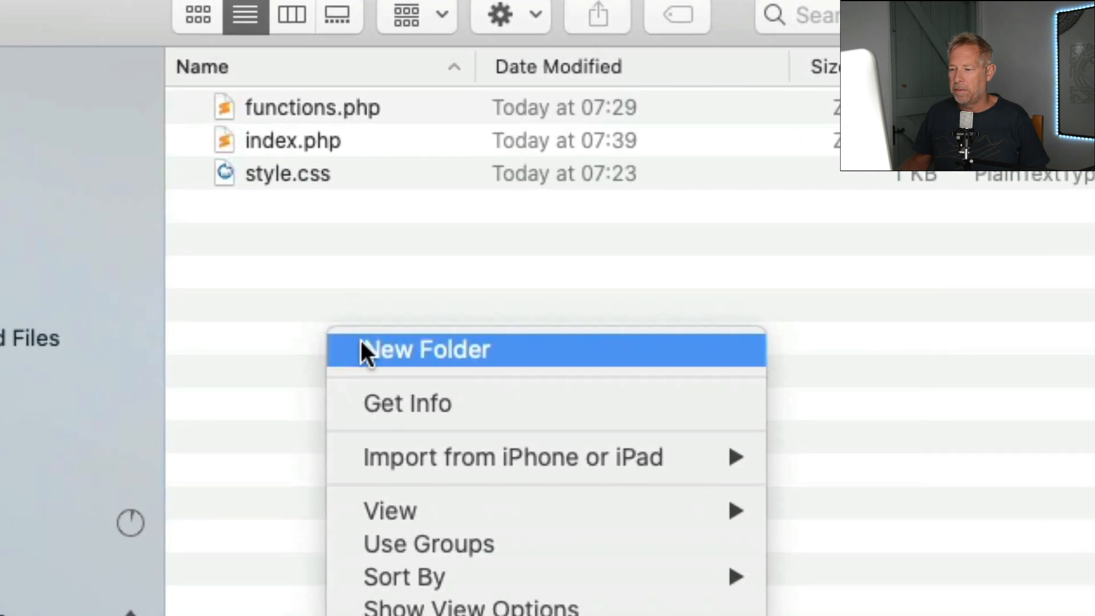
{"action": "left_click", "coordinate": [427, 349]}
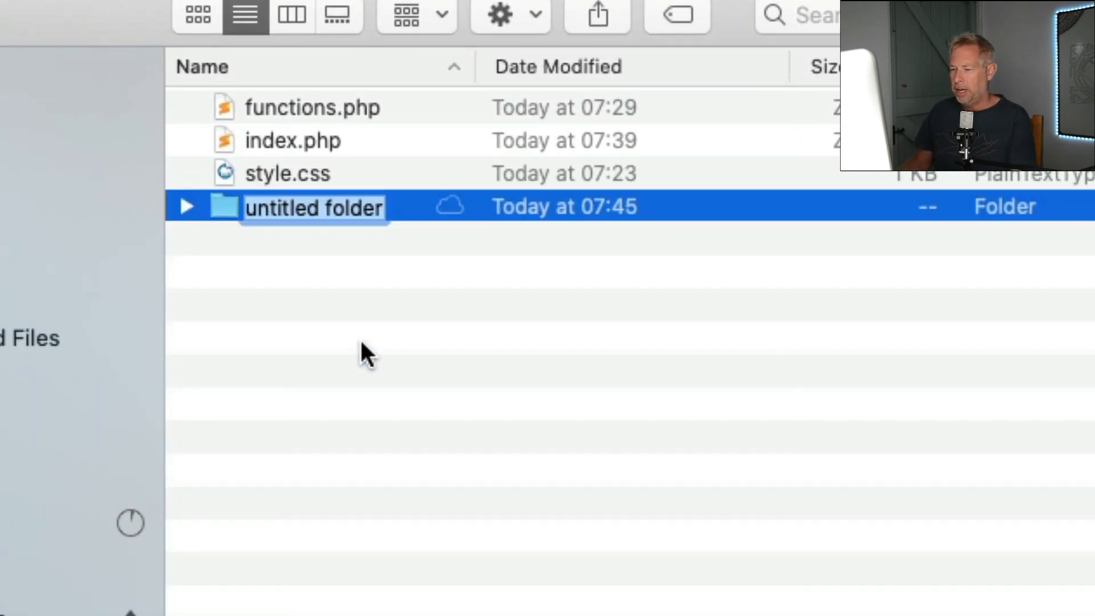
{"action": "type", "text": "block"}
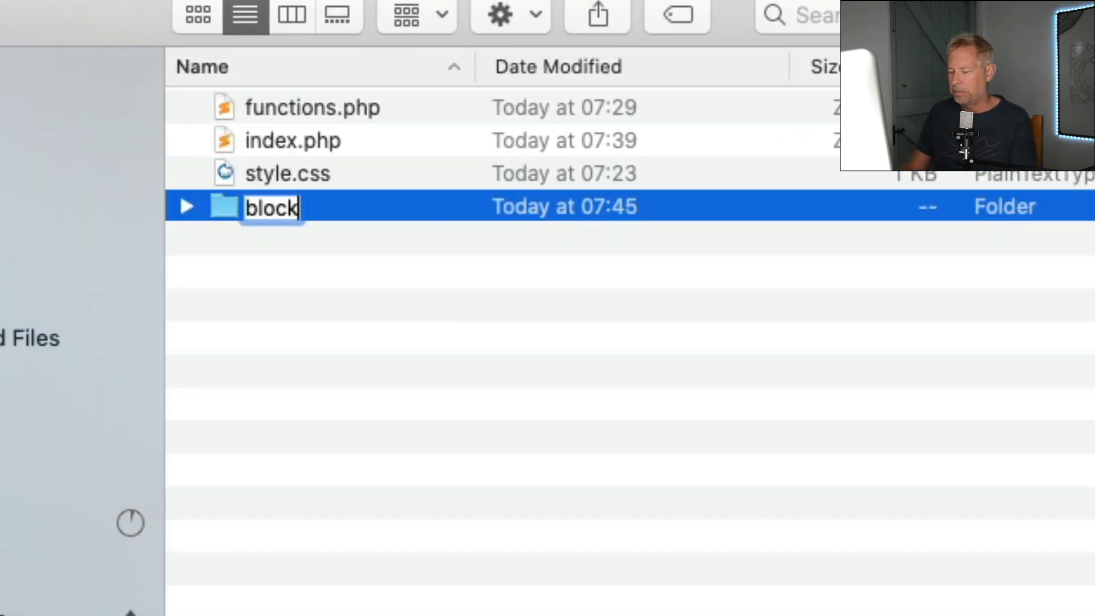
{"action": "type", "text": "-templates"}
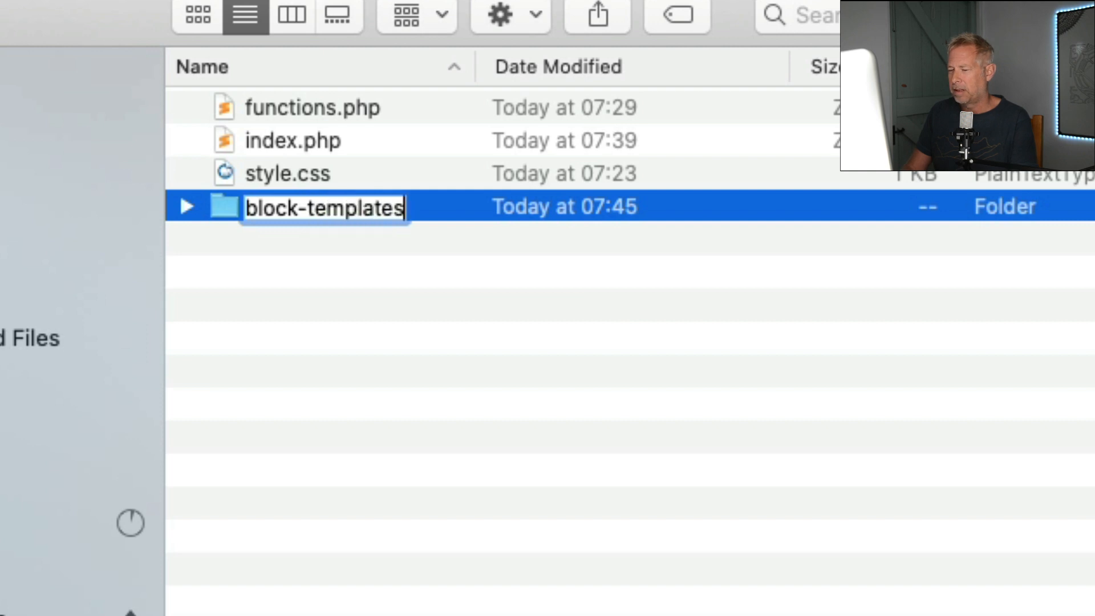
{"action": "key", "text": "Return"}
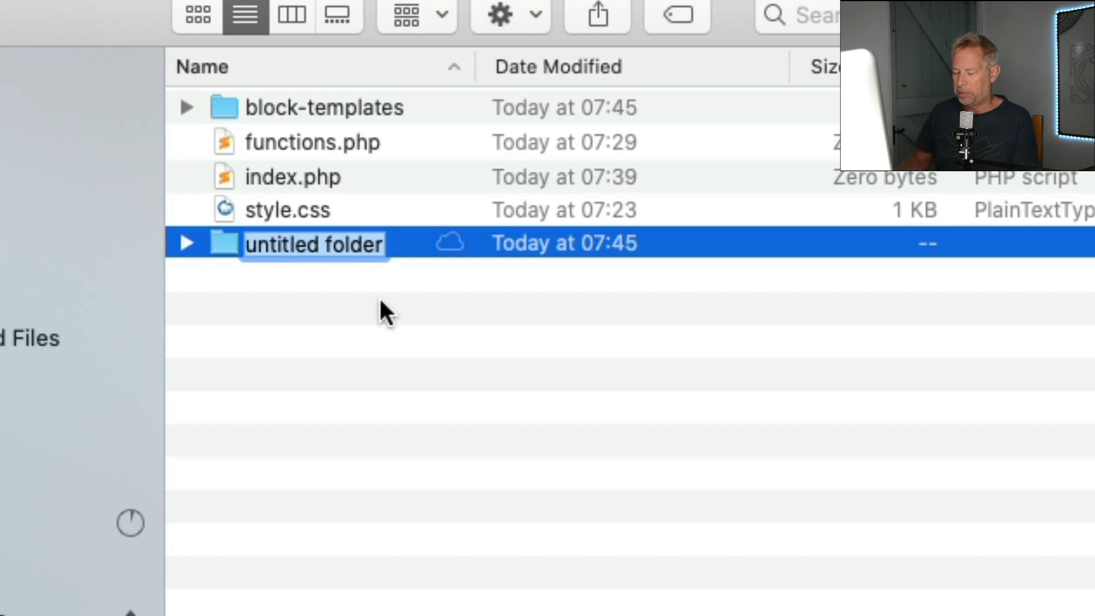
Step: Start naming a second new folder block-template-parts
{"action": "type", "text": "block-t"}
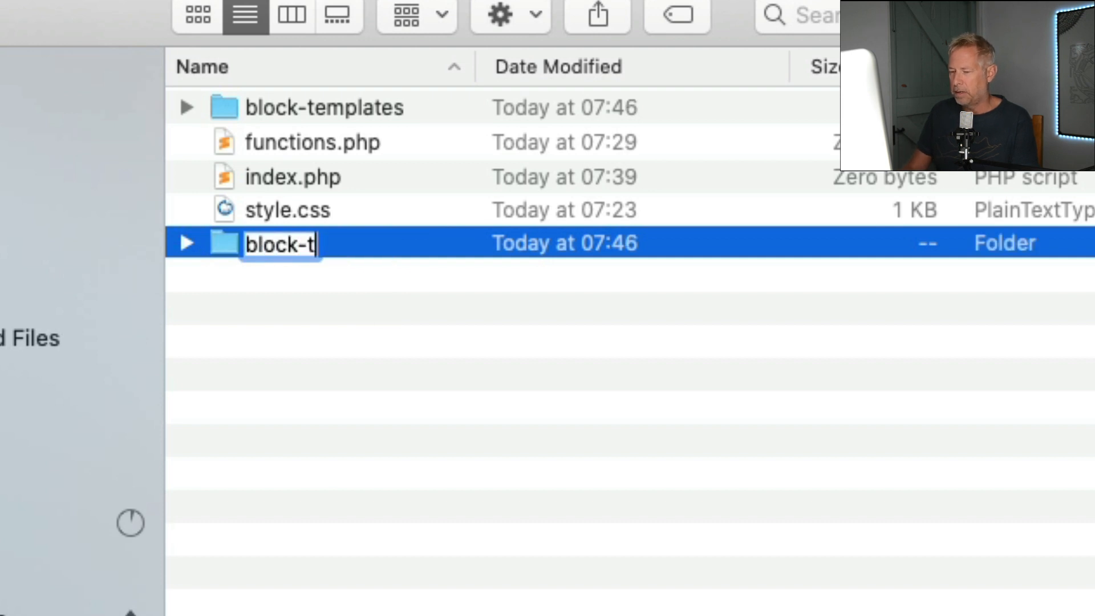
{"action": "type", "text": "emplate"}
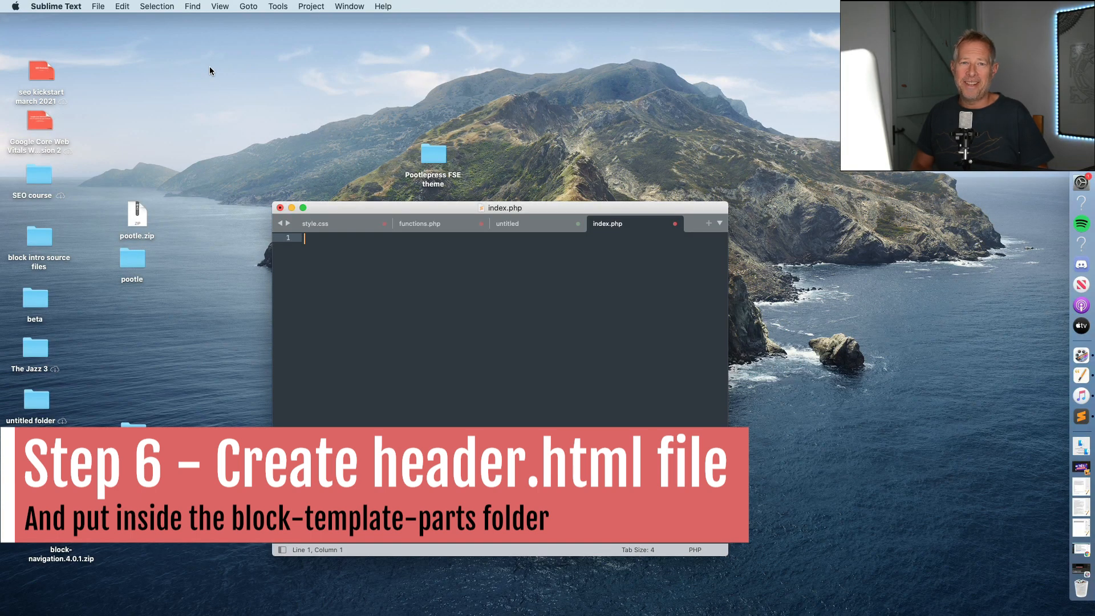
{"action": "mouse_move", "coordinate": [180, 48]}
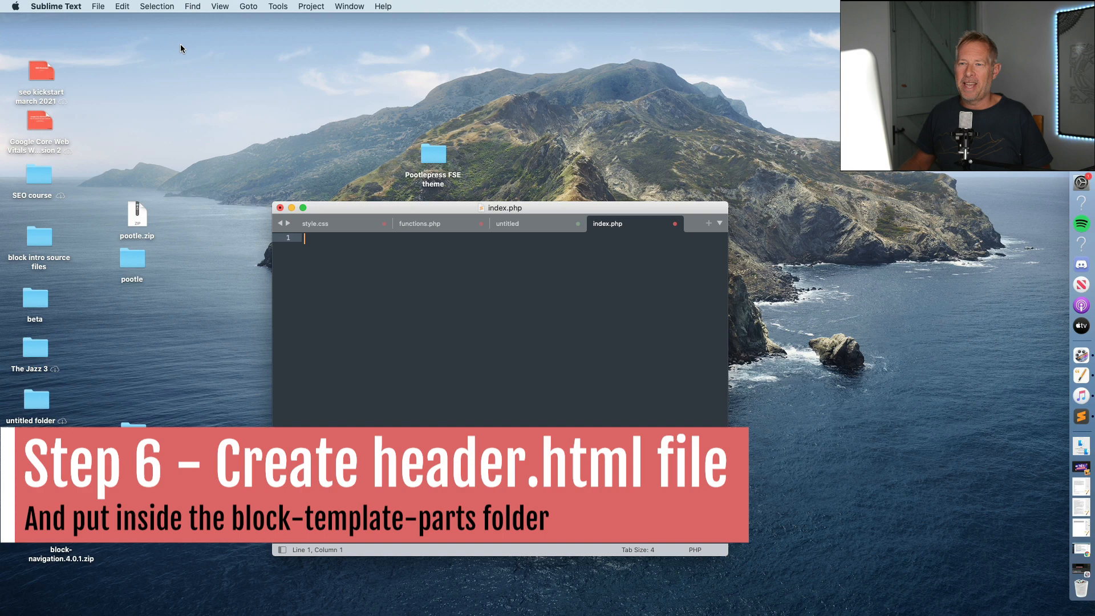
Step: Create a new empty file and pick block-template-parts as its save destination
{"action": "left_click", "coordinate": [97, 6]}
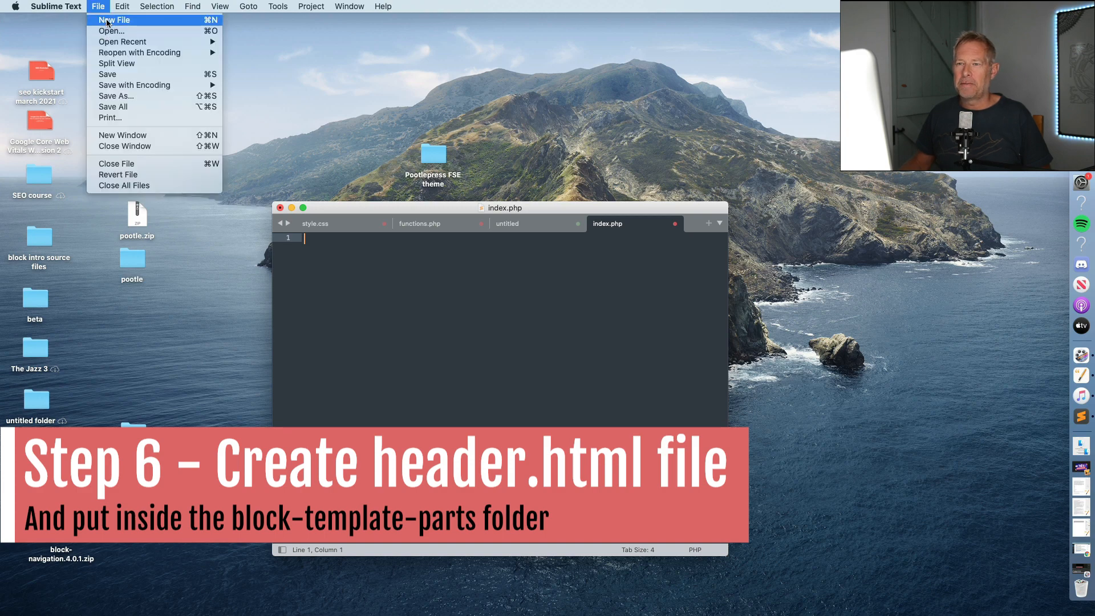
{"action": "left_click", "coordinate": [114, 19]}
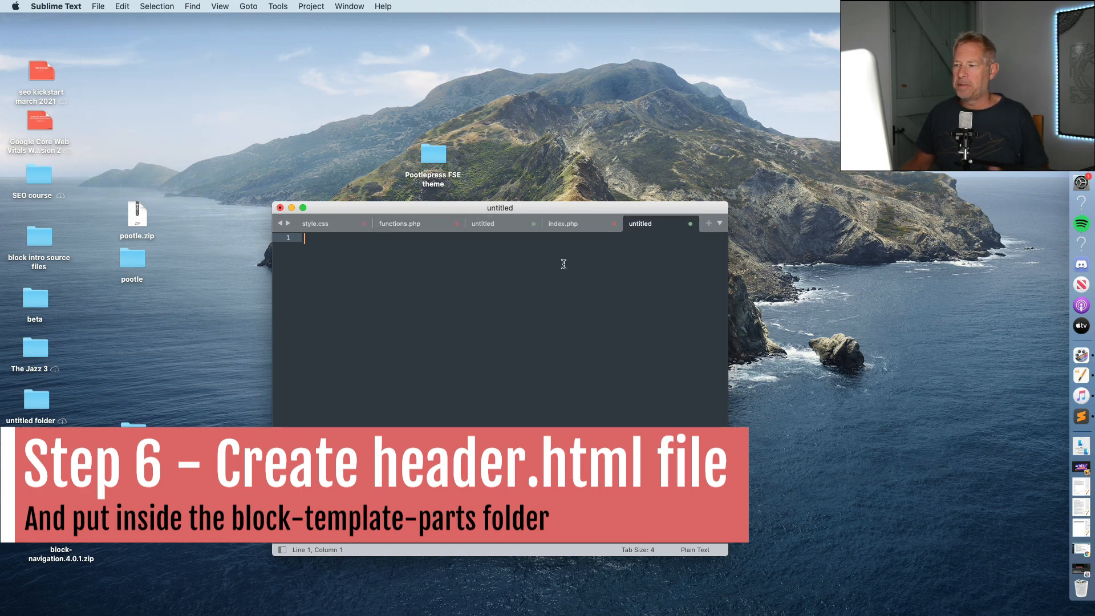
{"action": "left_click", "coordinate": [97, 7]}
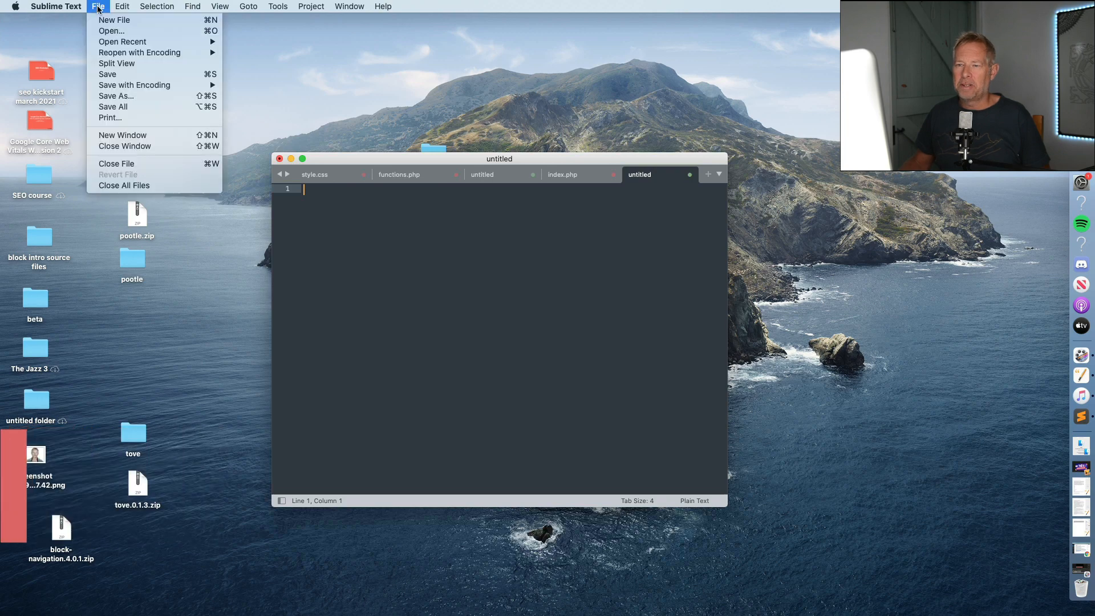
{"action": "left_click", "coordinate": [584, 215]}
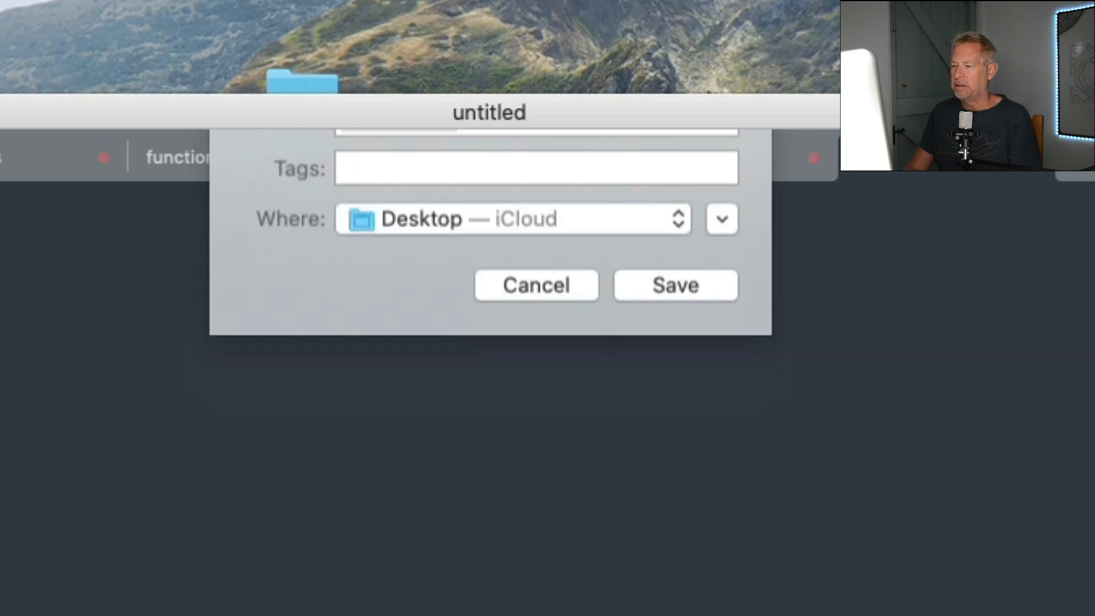
{"action": "left_click", "coordinate": [674, 285]}
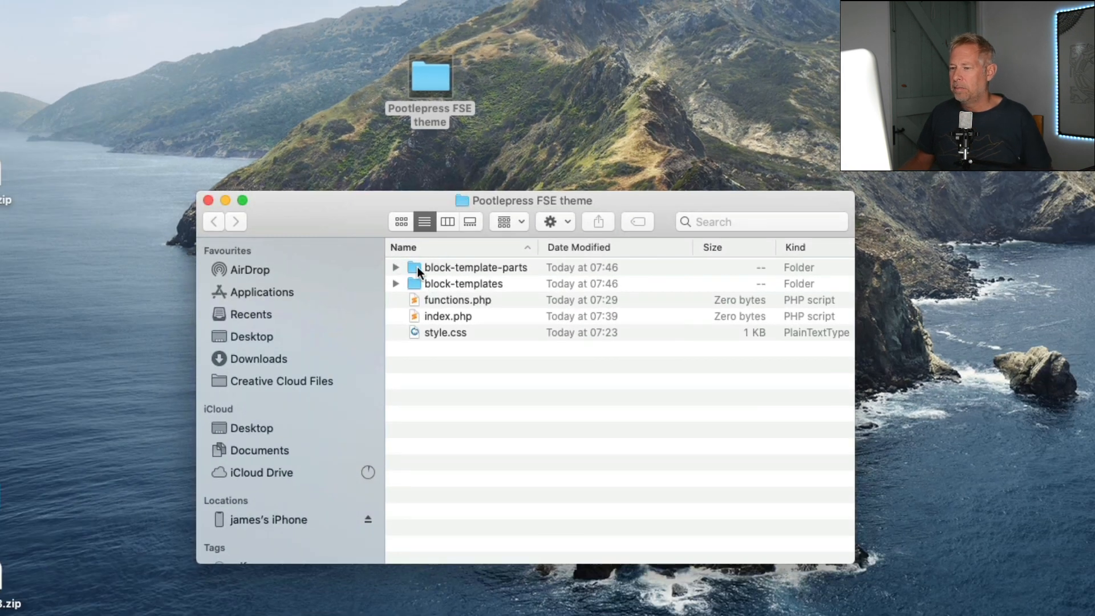
{"action": "double_click", "coordinate": [474, 266]}
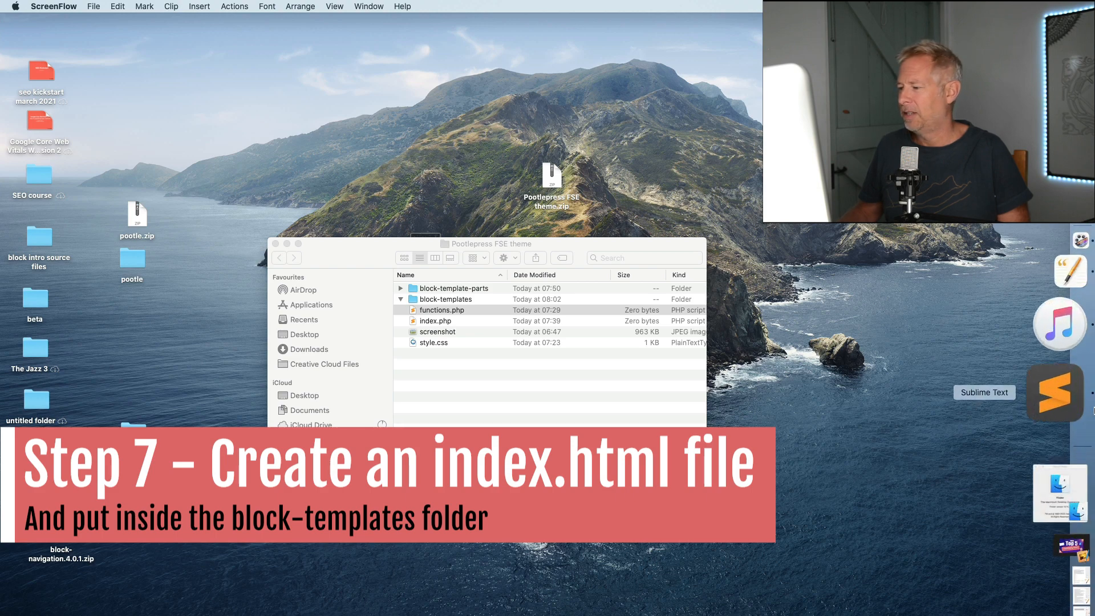
Step: Create a blank file and save it as index.html into the block-templates folder
{"action": "left_click", "coordinate": [1054, 392]}
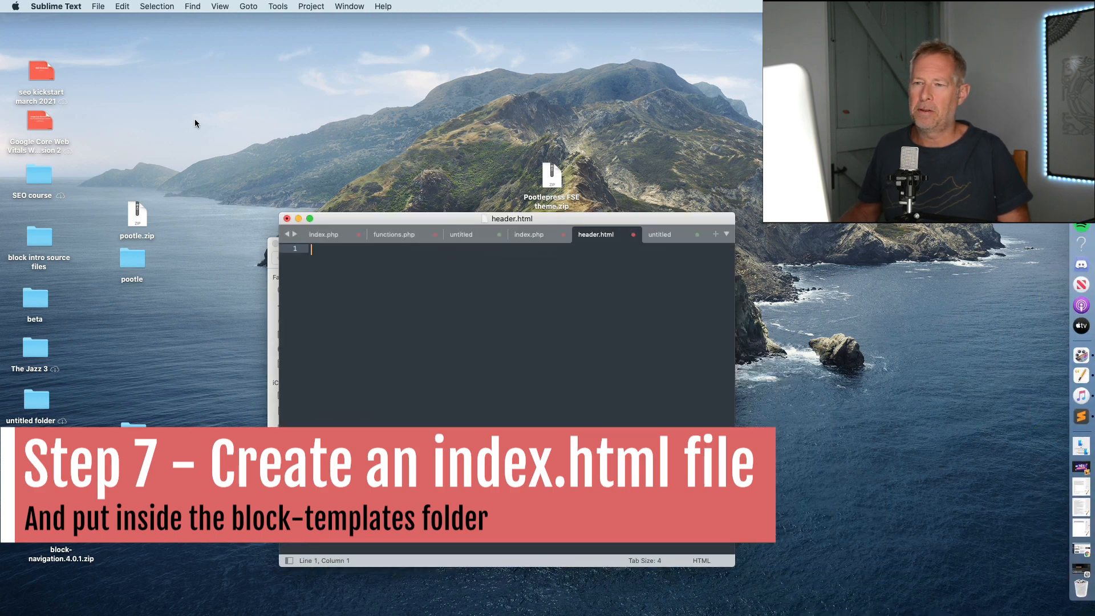
{"action": "left_click", "coordinate": [98, 7]}
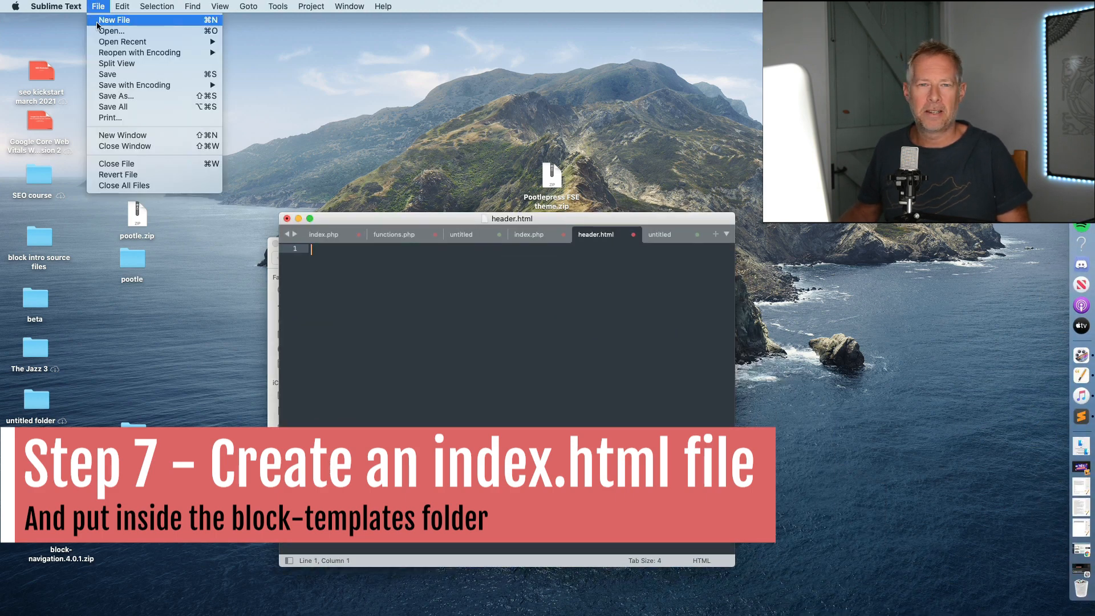
{"action": "left_click", "coordinate": [114, 19]}
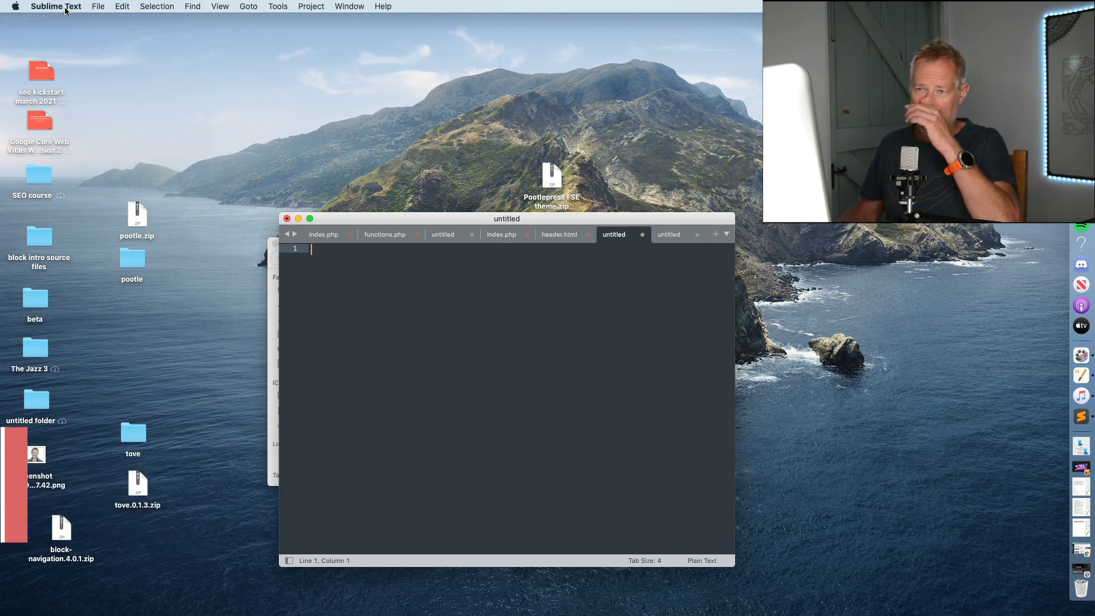
{"action": "left_click", "coordinate": [97, 7]}
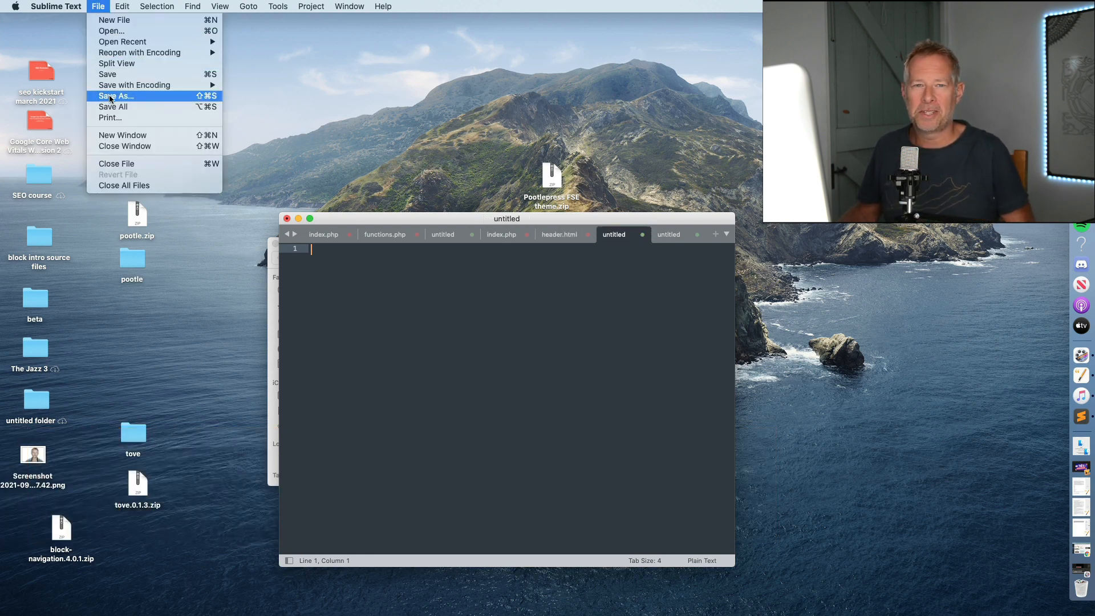
{"action": "left_click", "coordinate": [115, 96]}
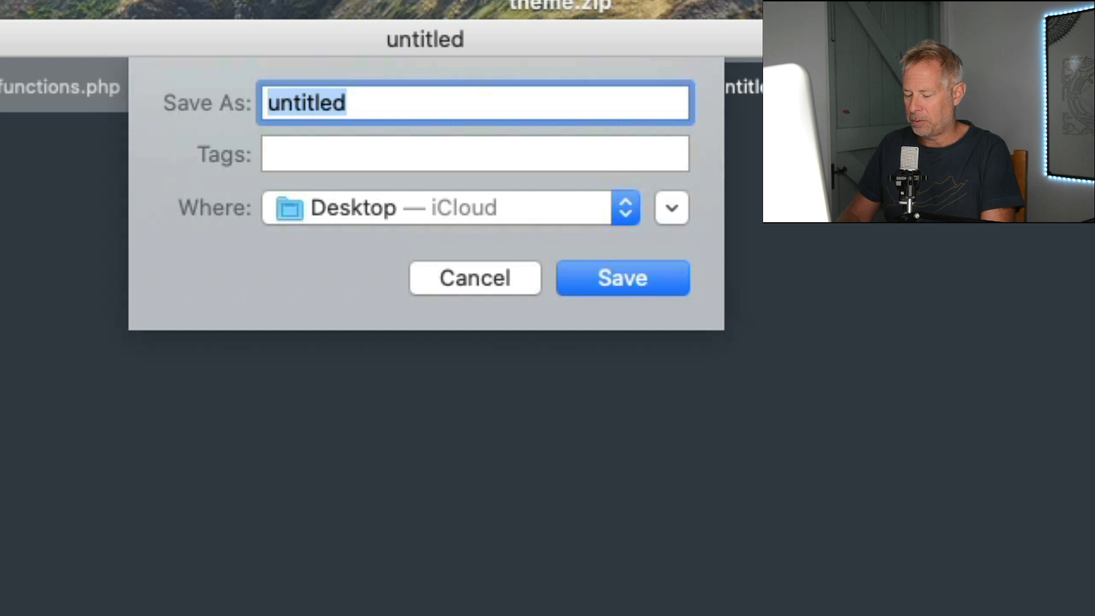
{"action": "type", "text": "index.htmo"}
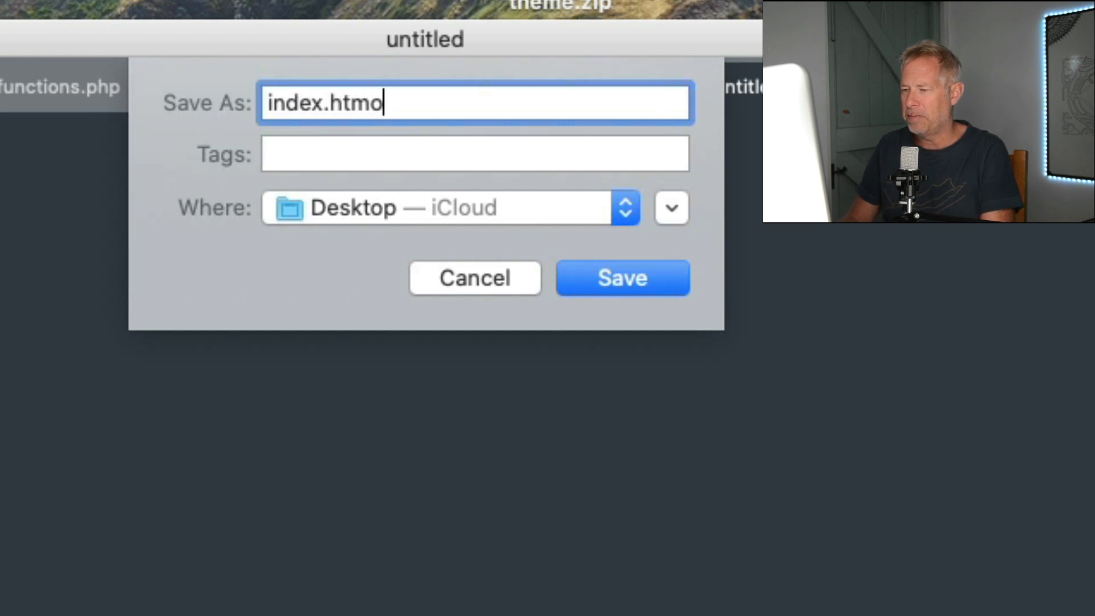
{"action": "left_click", "coordinate": [622, 277]}
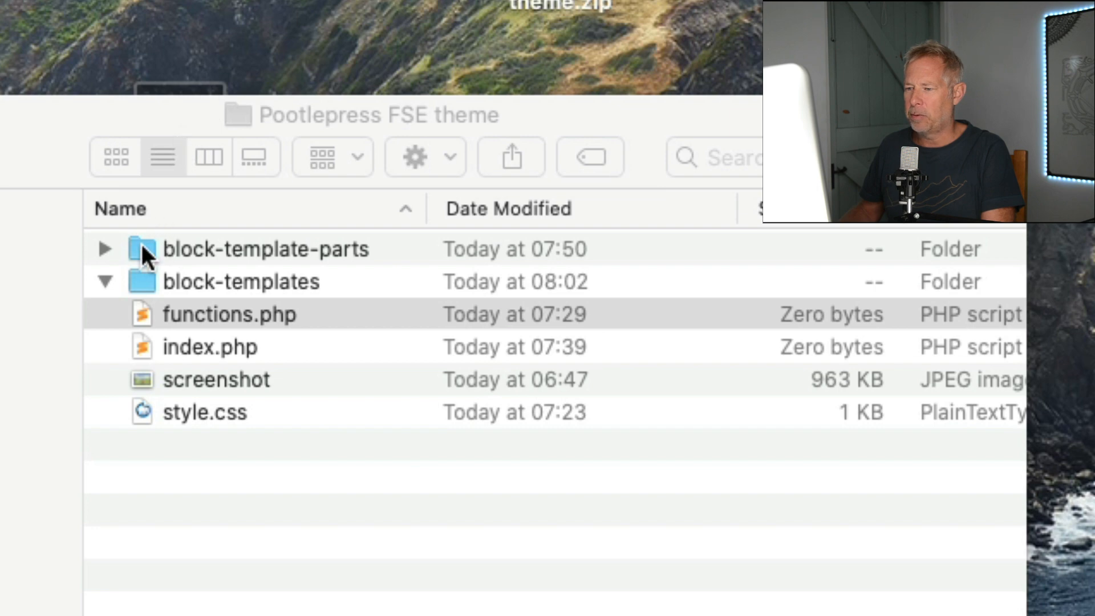
{"action": "left_click", "coordinate": [240, 281]}
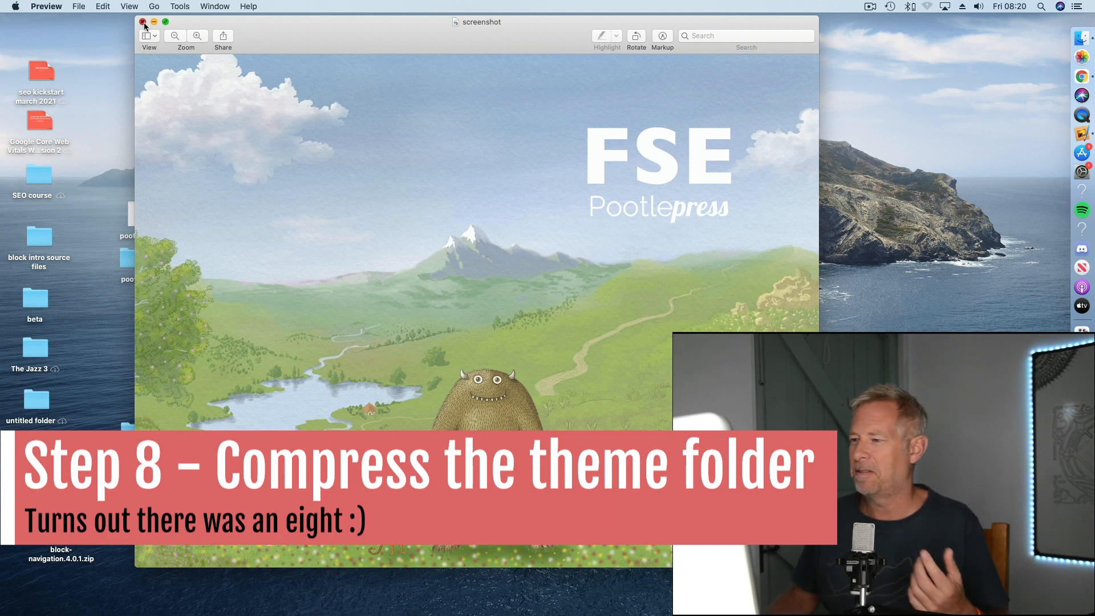
Step: Close Preview and the theme folder window, then compress the Pootlepress FSE theme folder
{"action": "left_click", "coordinate": [144, 22]}
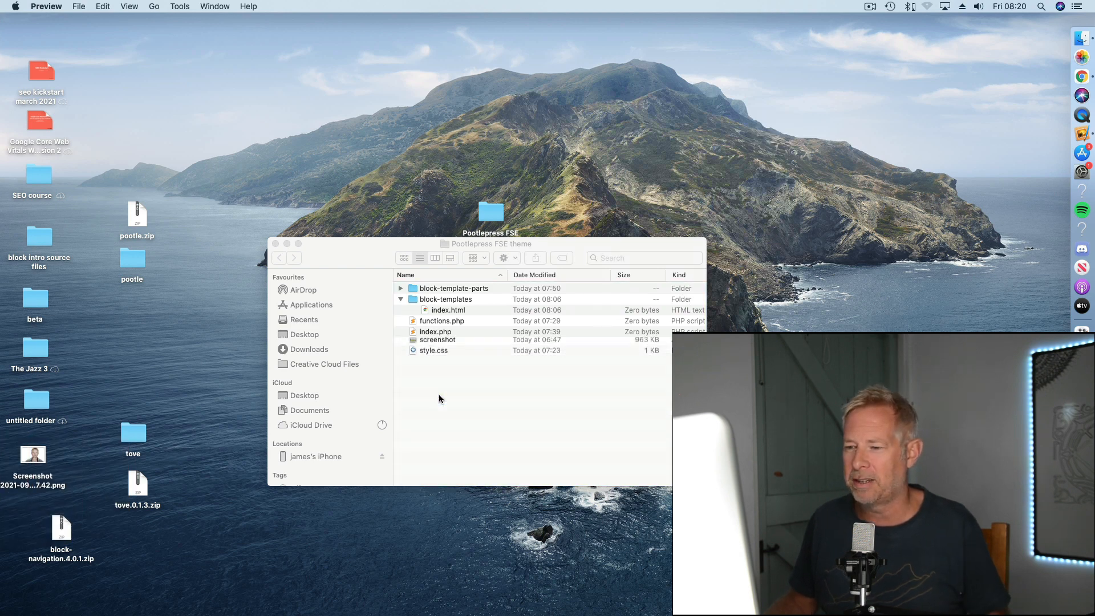
{"action": "left_click", "coordinate": [437, 343]}
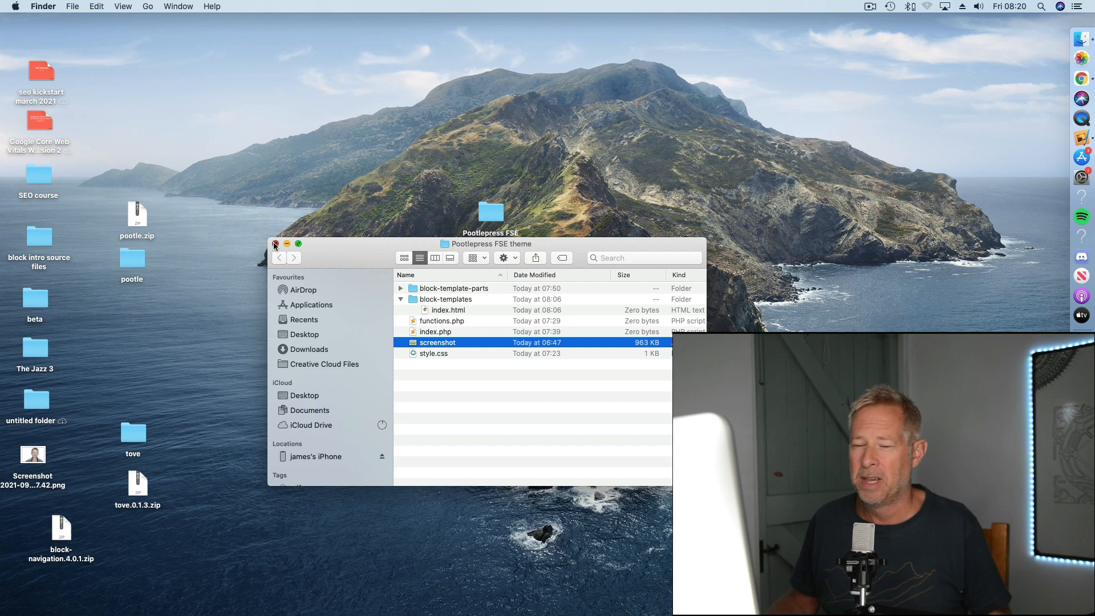
{"action": "left_click", "coordinate": [274, 244]}
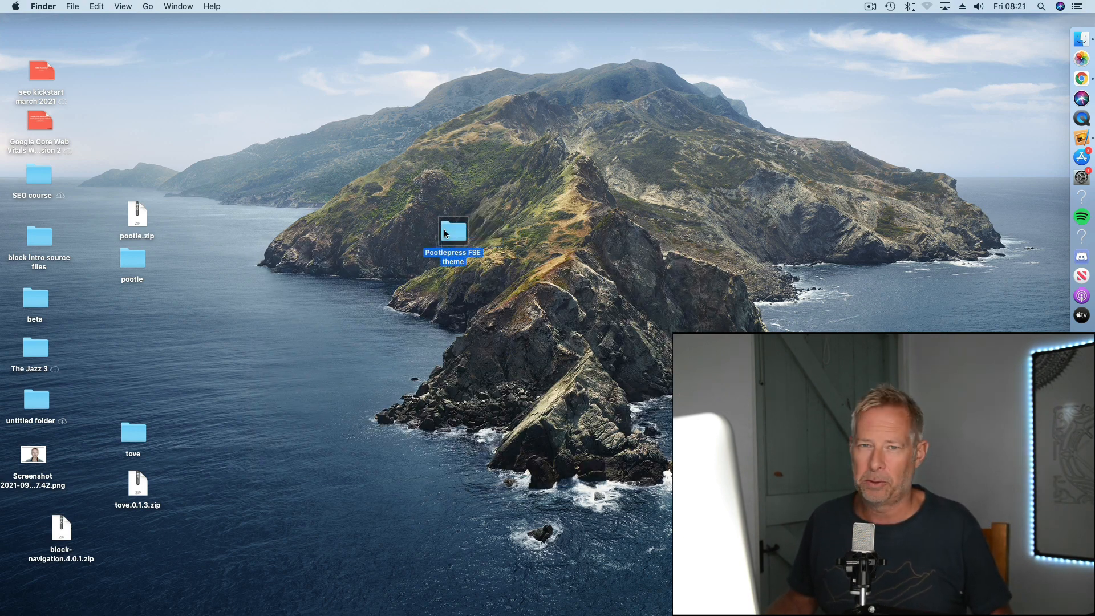
{"action": "right_click", "coordinate": [452, 231]}
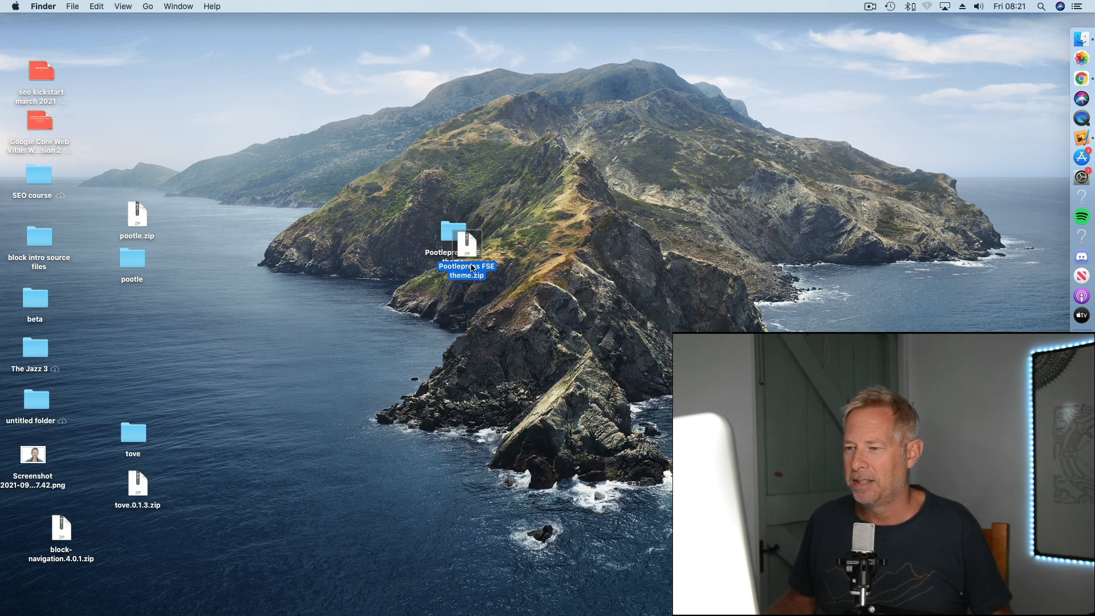
{"action": "mouse_move", "coordinate": [1053, 65]}
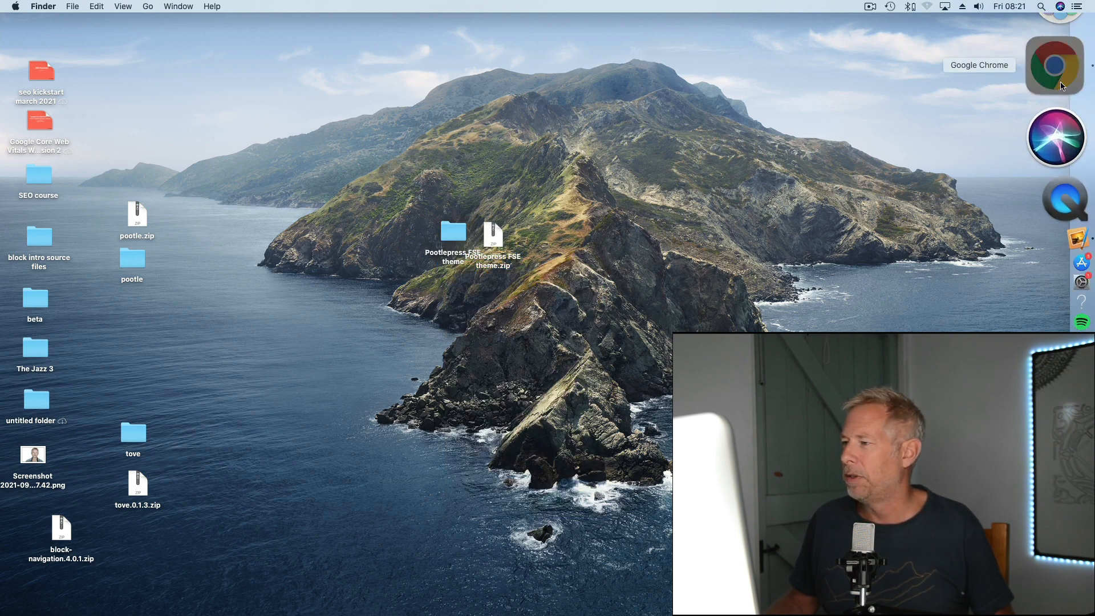
Step: Upload Pootlepress FSE theme.zip via Add New theme and install it
{"action": "left_click", "coordinate": [1054, 65]}
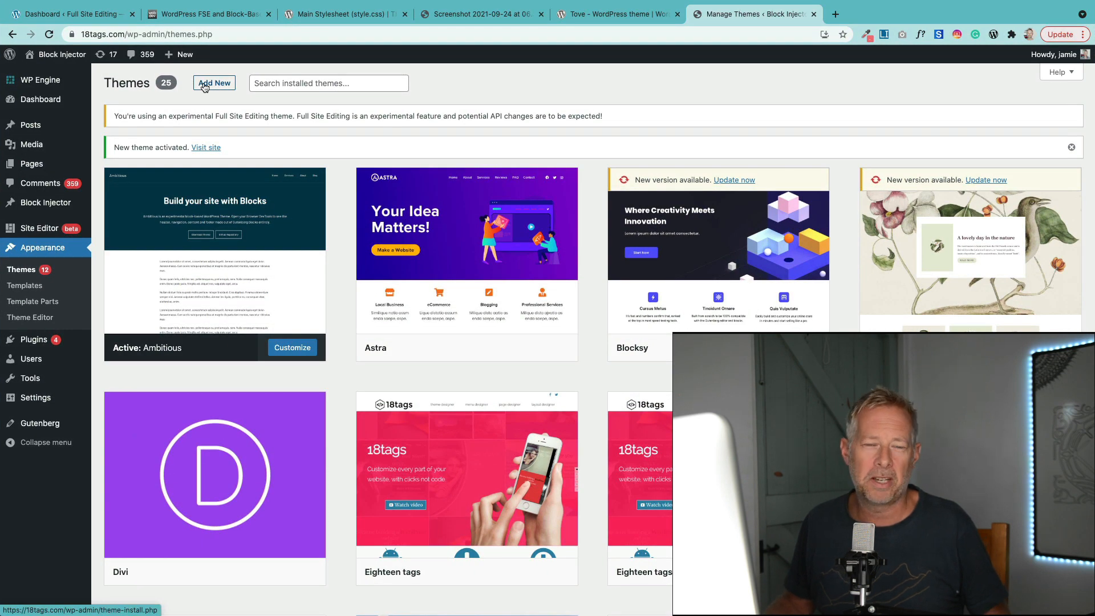
{"action": "left_click", "coordinate": [214, 83]}
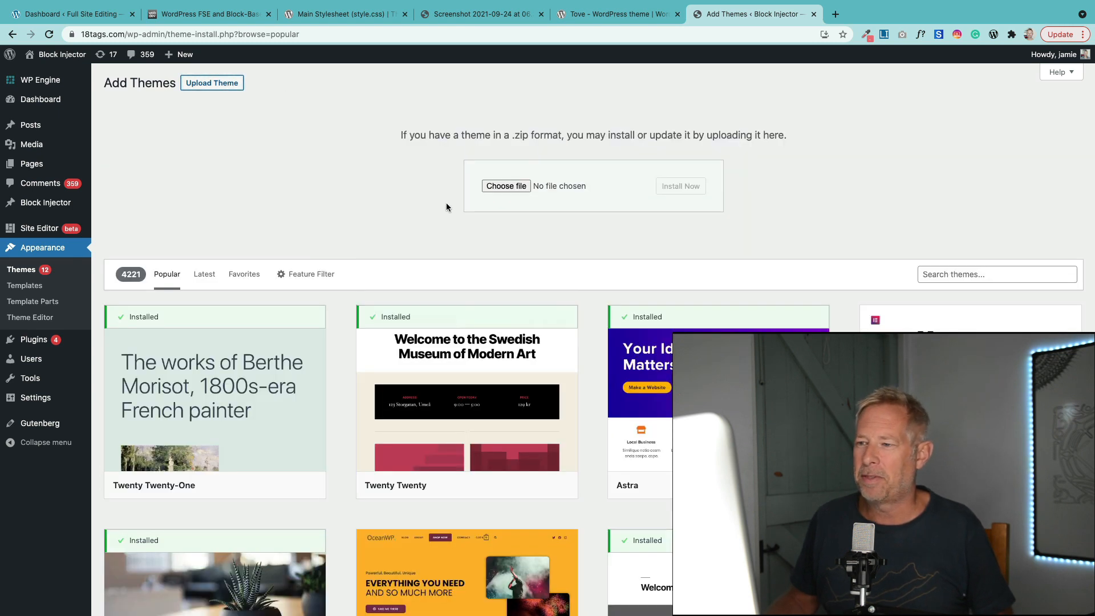
{"action": "left_click", "coordinate": [505, 186]}
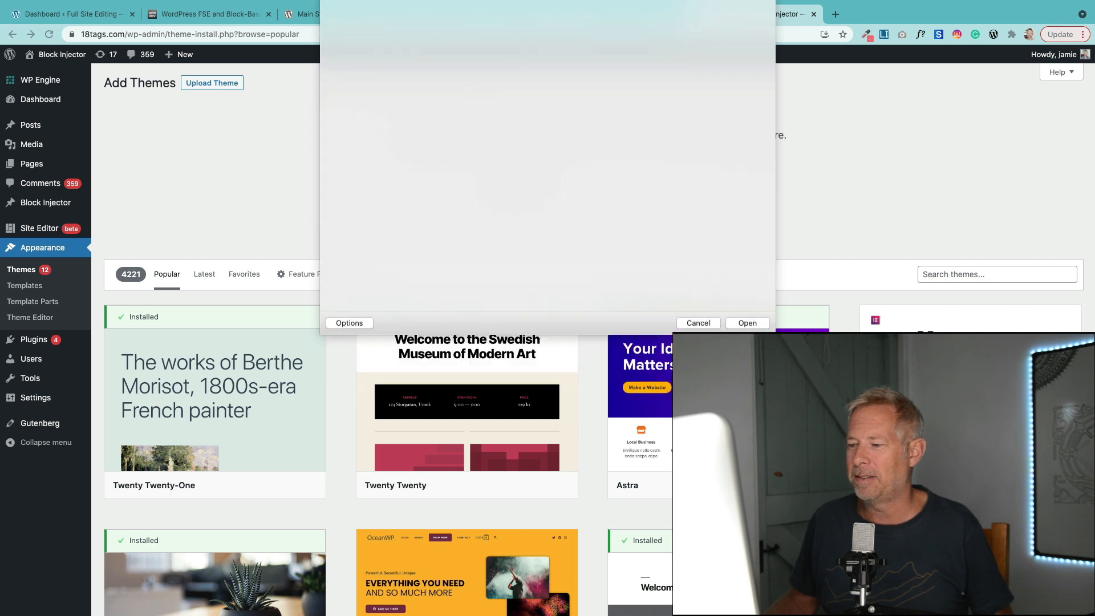
{"action": "left_click", "coordinate": [746, 323]}
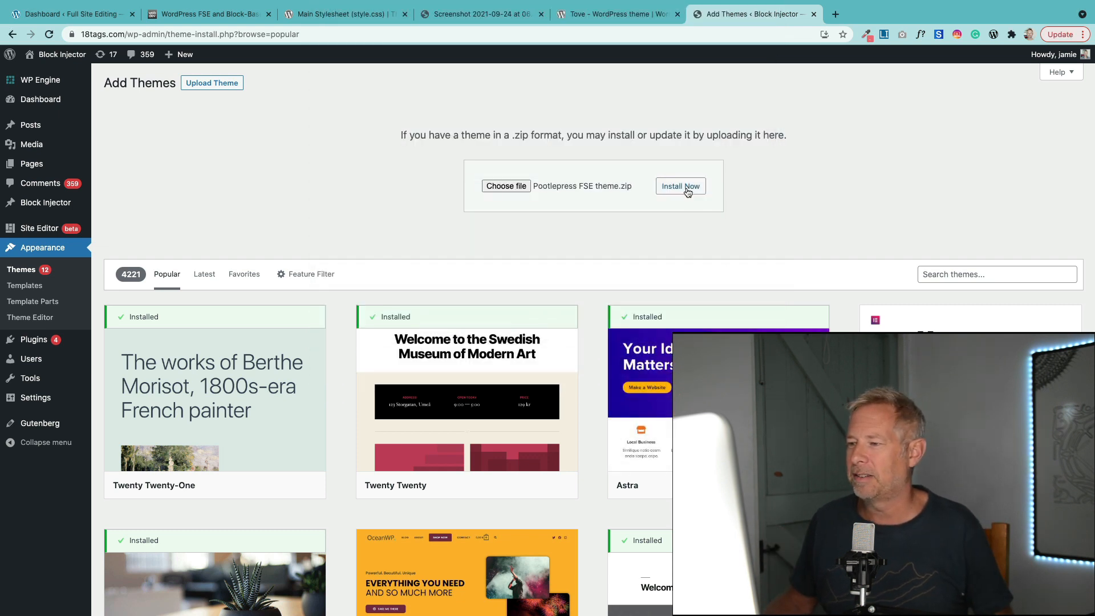
{"action": "left_click", "coordinate": [679, 186]}
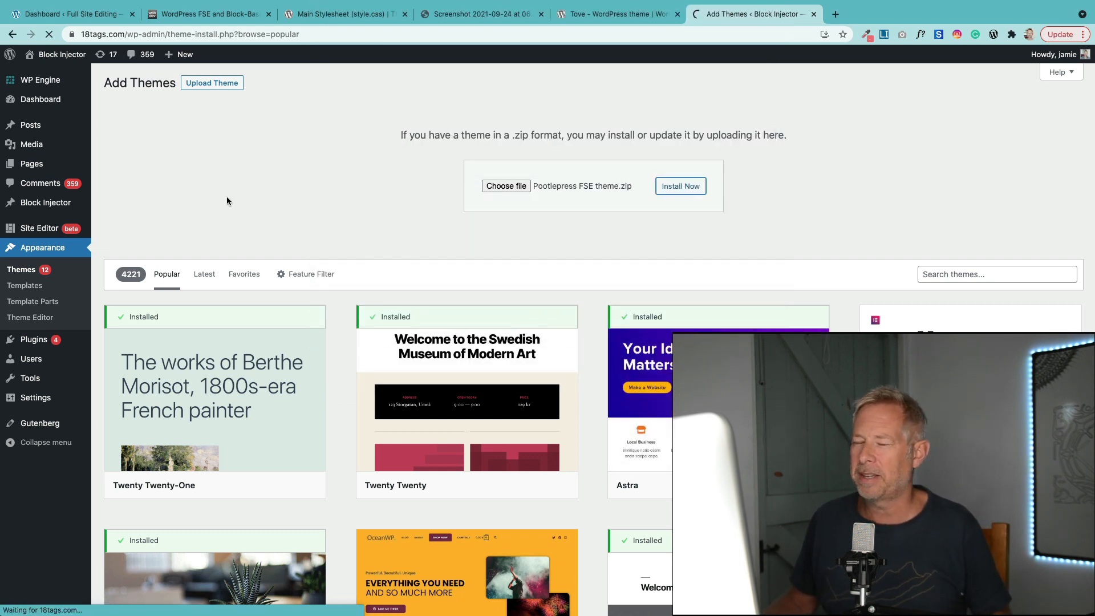
{"action": "left_click", "coordinate": [679, 186]}
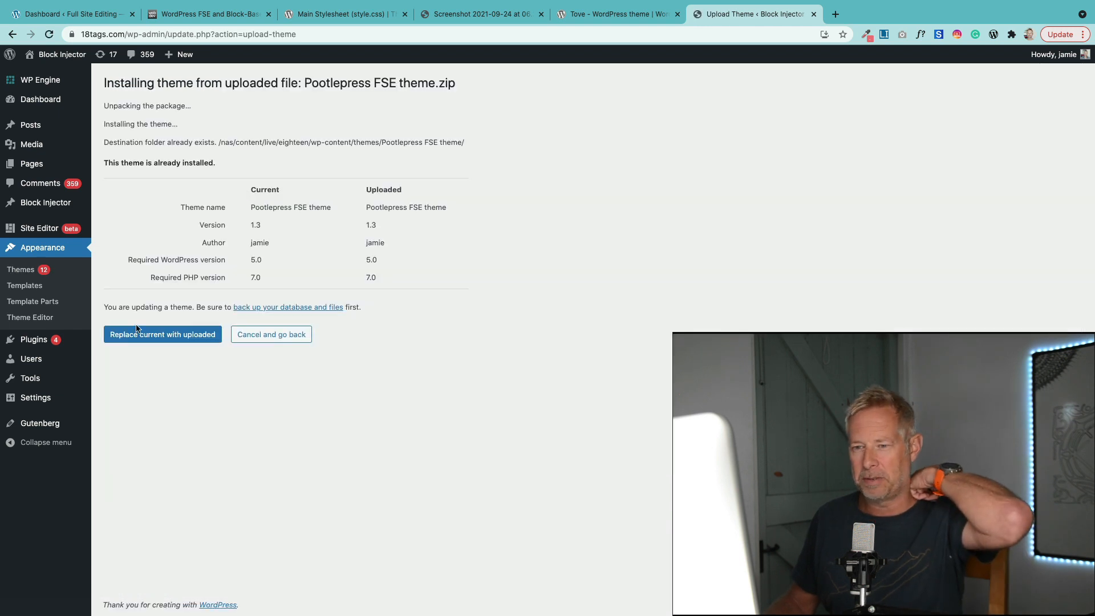
Step: Replace the installed copy with the uploaded theme and activate it
{"action": "left_click", "coordinate": [162, 334]}
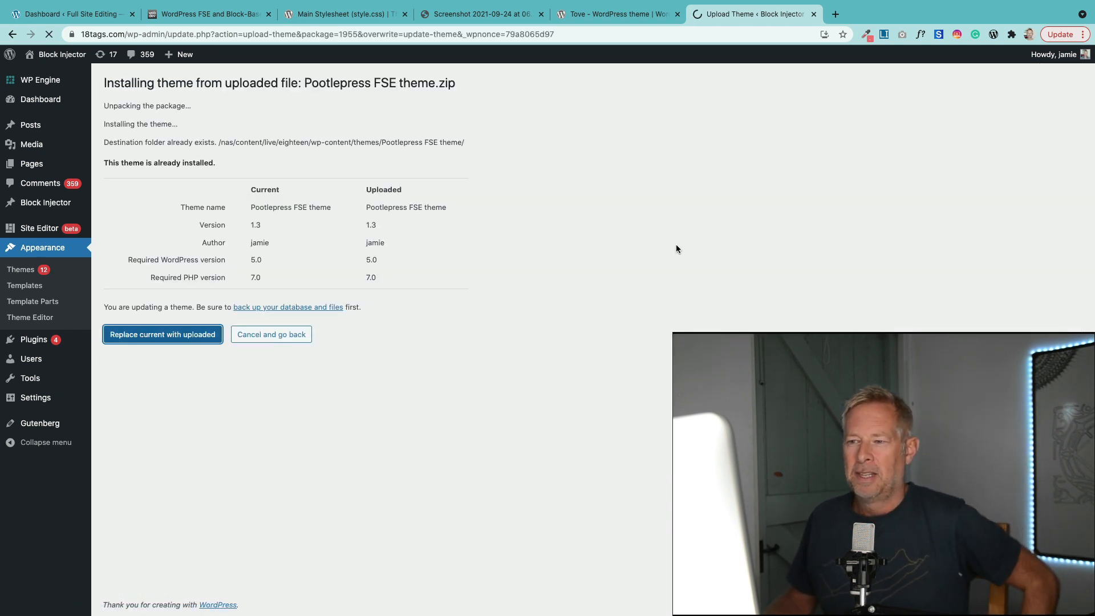
{"action": "left_click", "coordinate": [162, 334]}
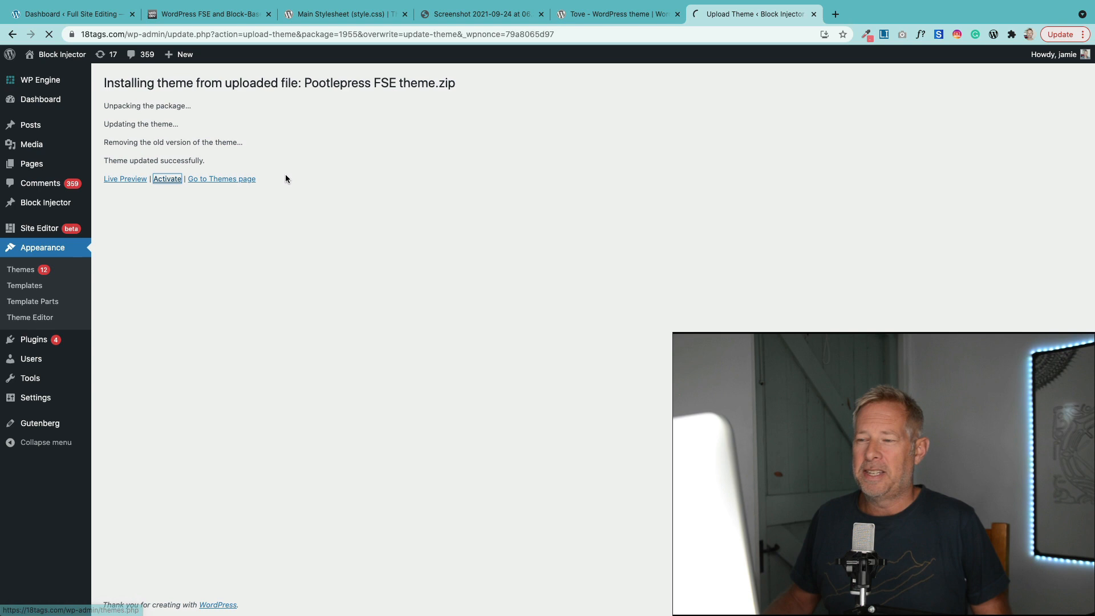
{"action": "left_click", "coordinate": [167, 179]}
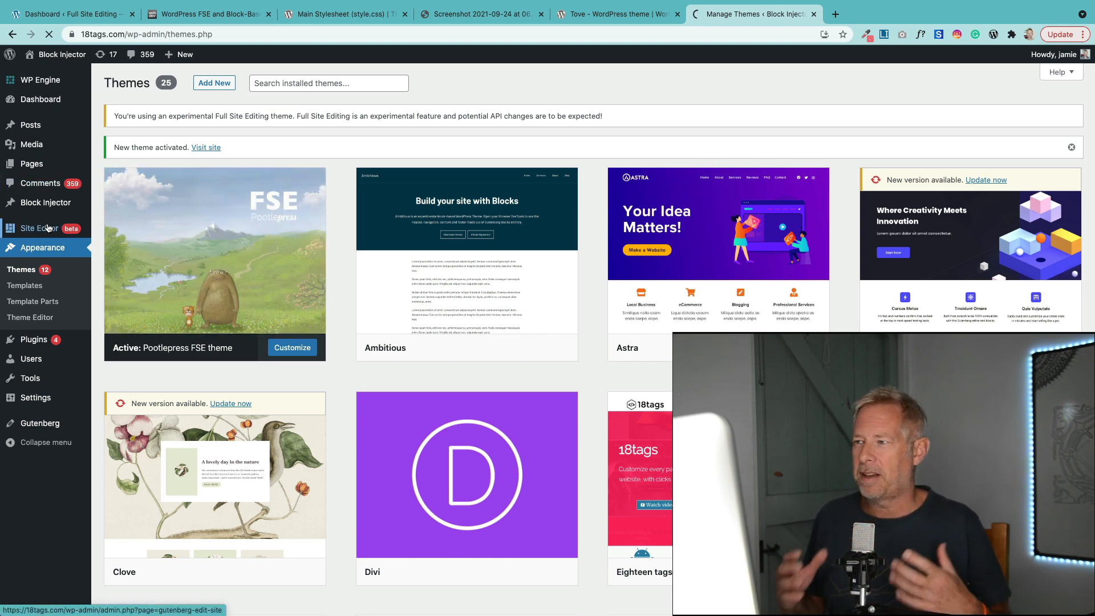
Step: Open the Site Editor and show the templates and template parts navigation
{"action": "left_click", "coordinate": [33, 228]}
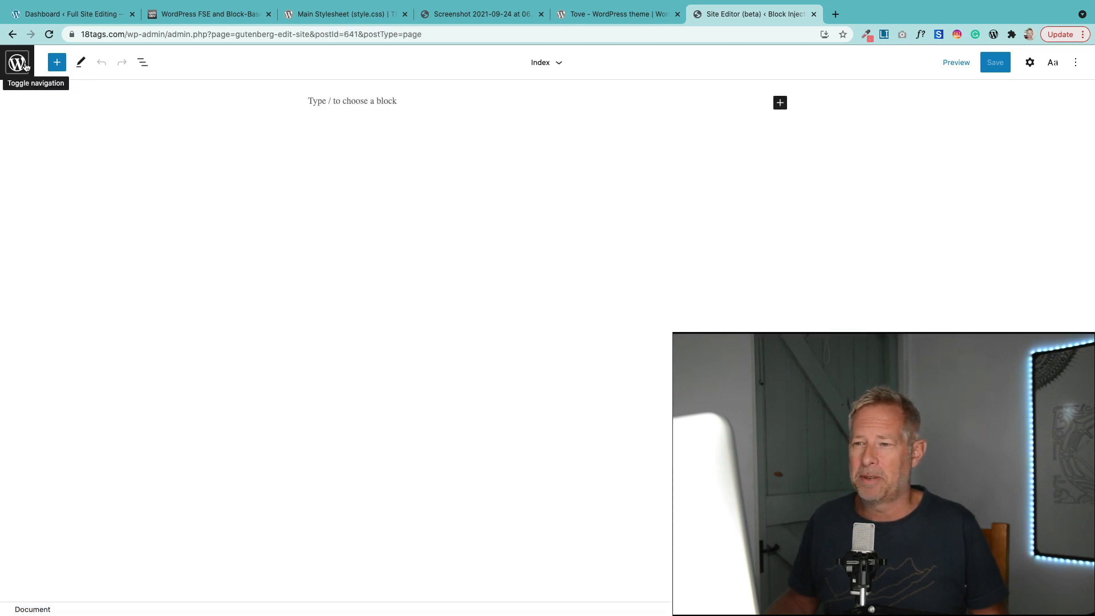
{"action": "left_click", "coordinate": [17, 62]}
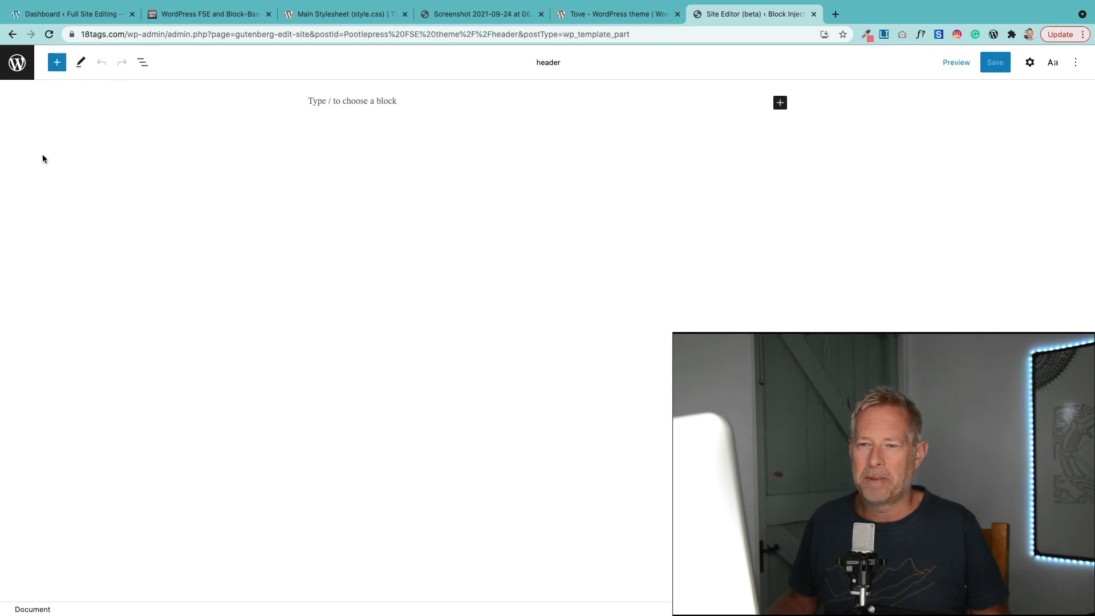
{"action": "mouse_move", "coordinate": [322, 119]}
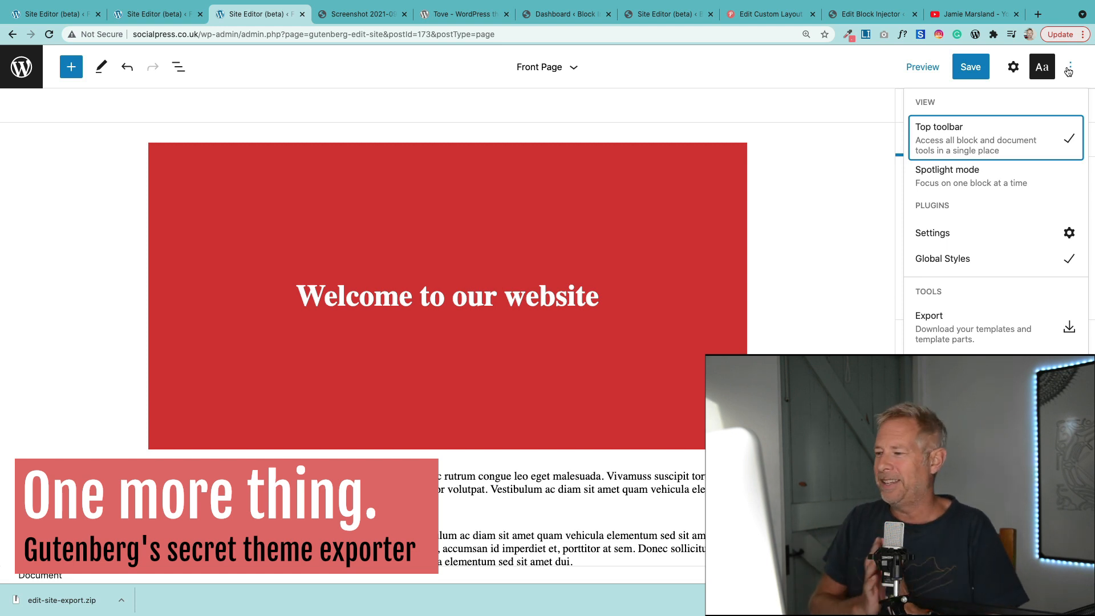
{"action": "mouse_move", "coordinate": [1067, 71]}
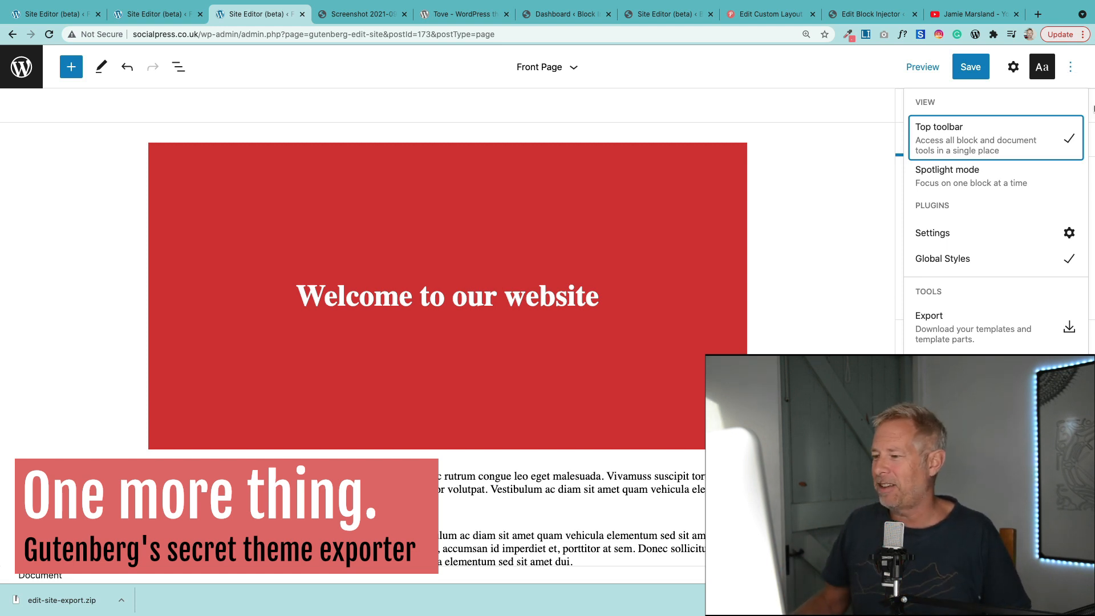
{"action": "mouse_move", "coordinate": [928, 316]}
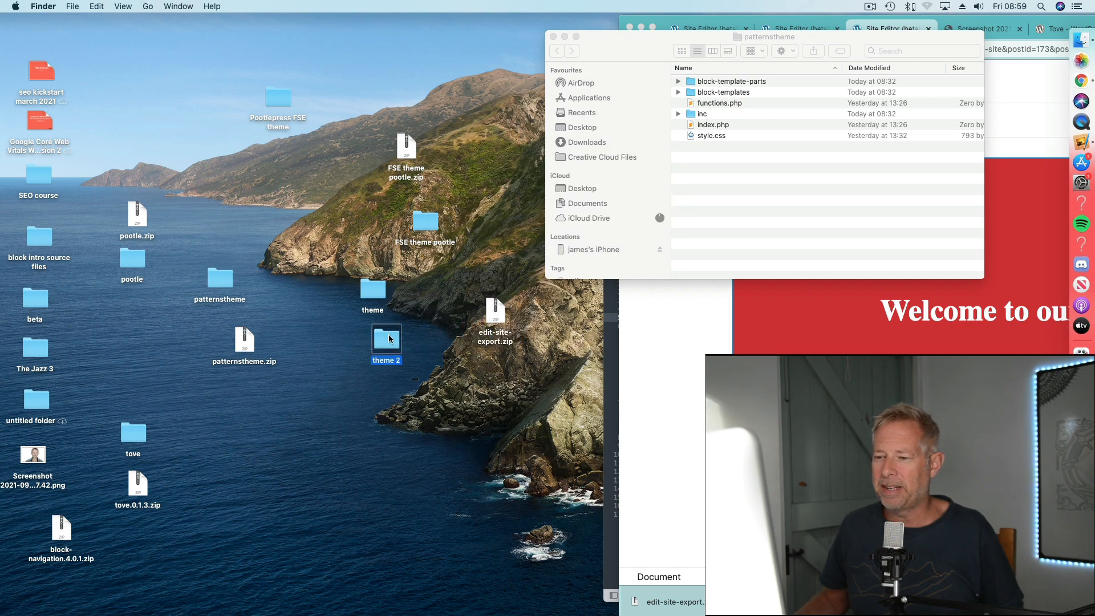
Step: Open the extracted theme 2 folder showing block-template-parts and block-templates
{"action": "double_click", "coordinate": [385, 339]}
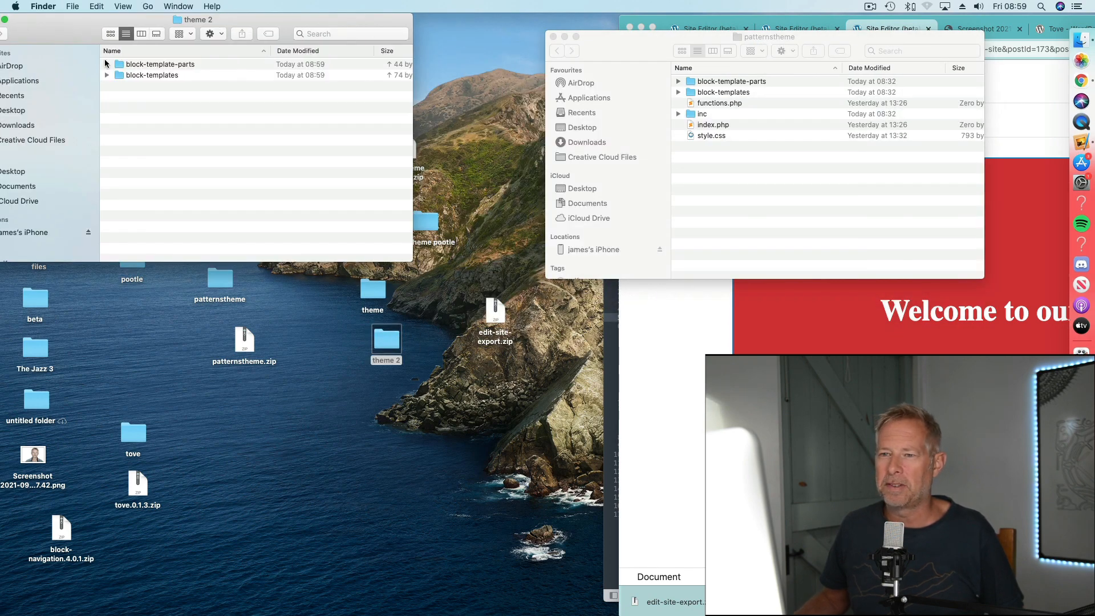